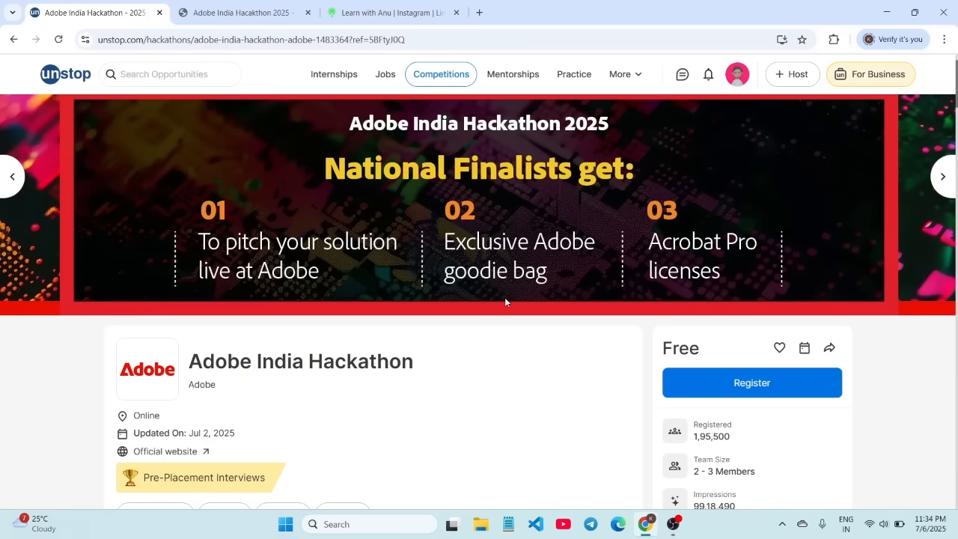
Switch to the Learn with Anu Linktree tab and scroll through its links
click(942, 176)
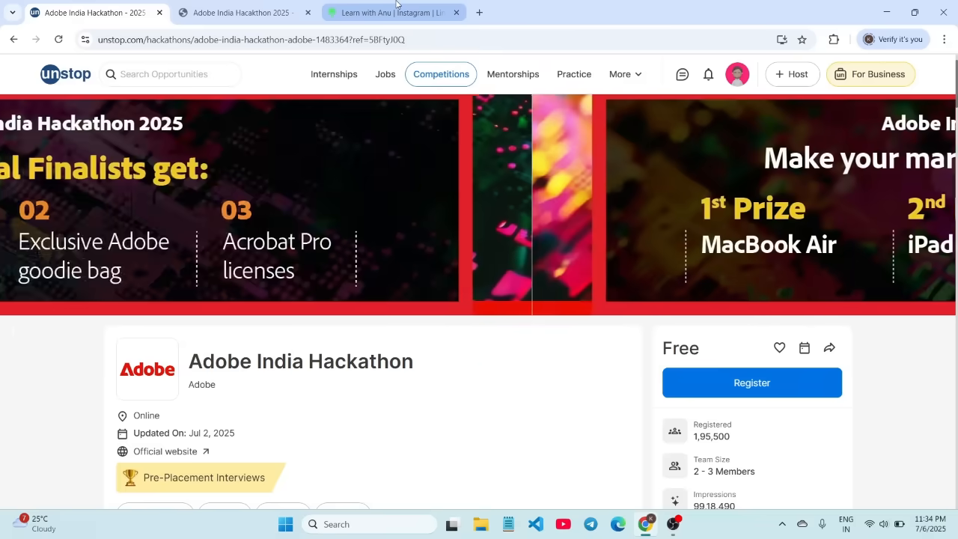
click(389, 13)
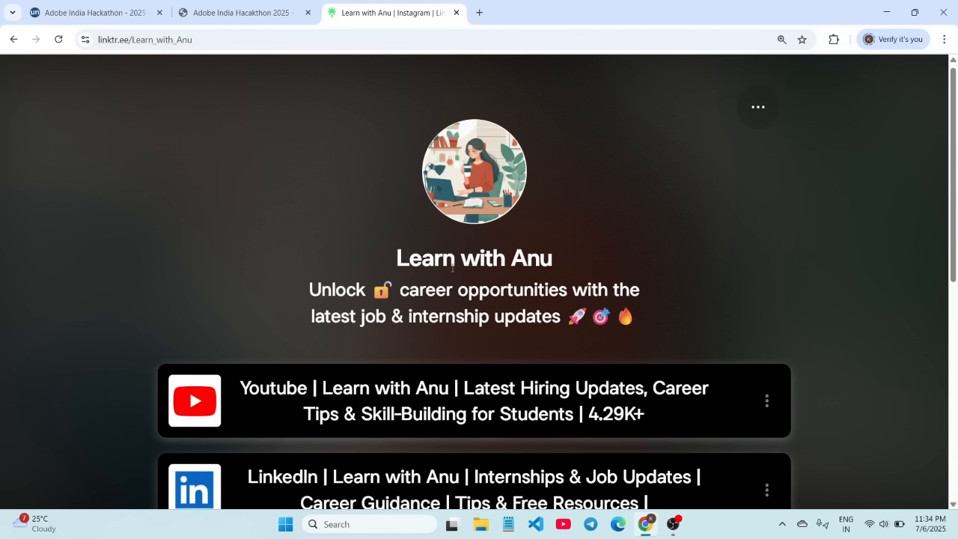
scroll(down, 3)
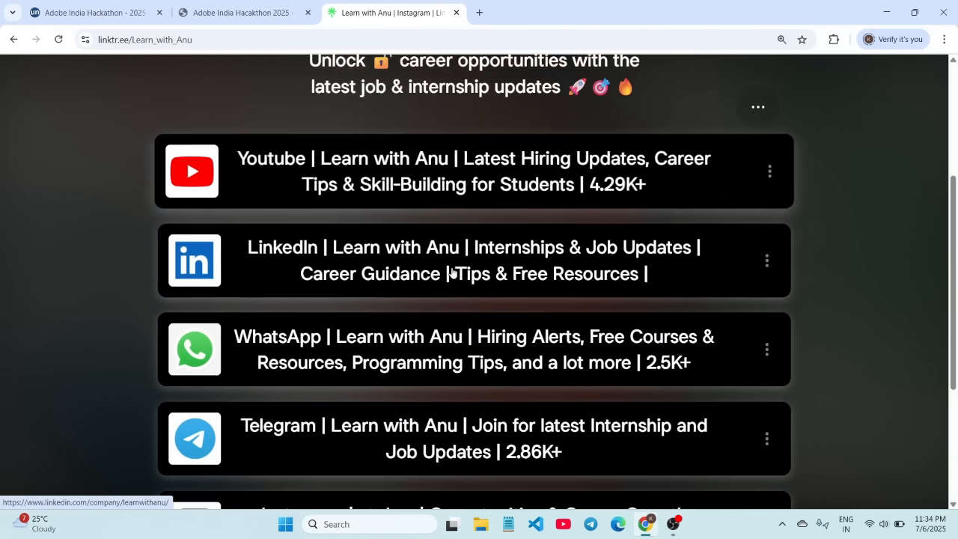
scroll(down, 3)
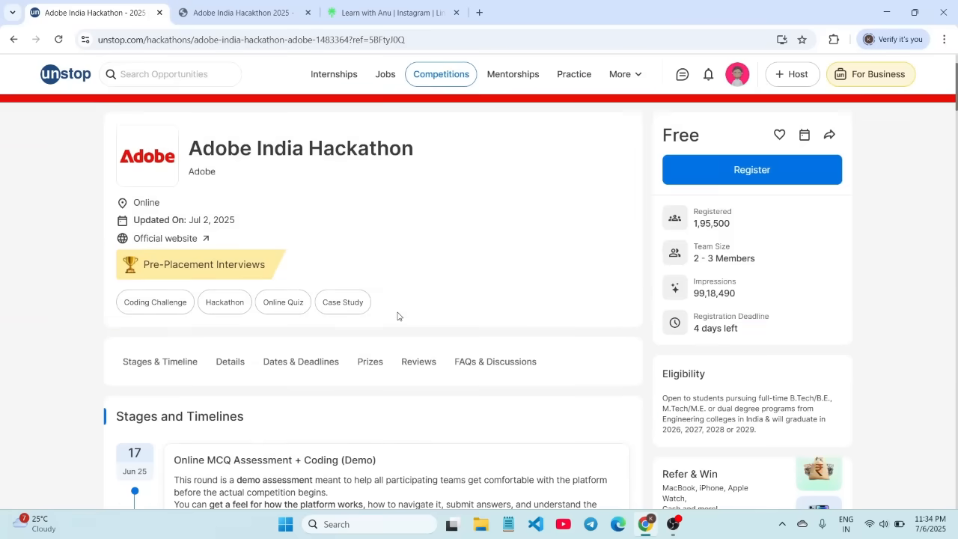
scroll(down, 3)
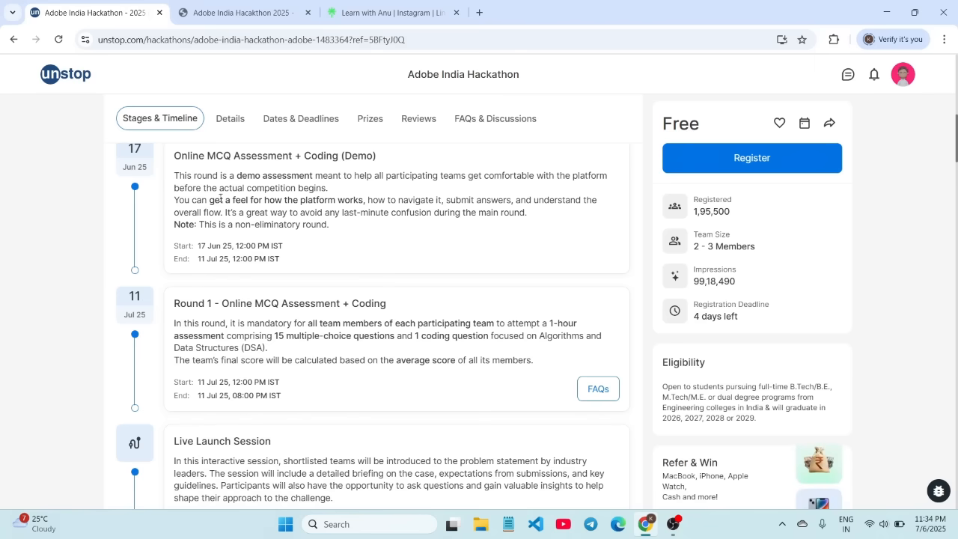
scroll(down, 3)
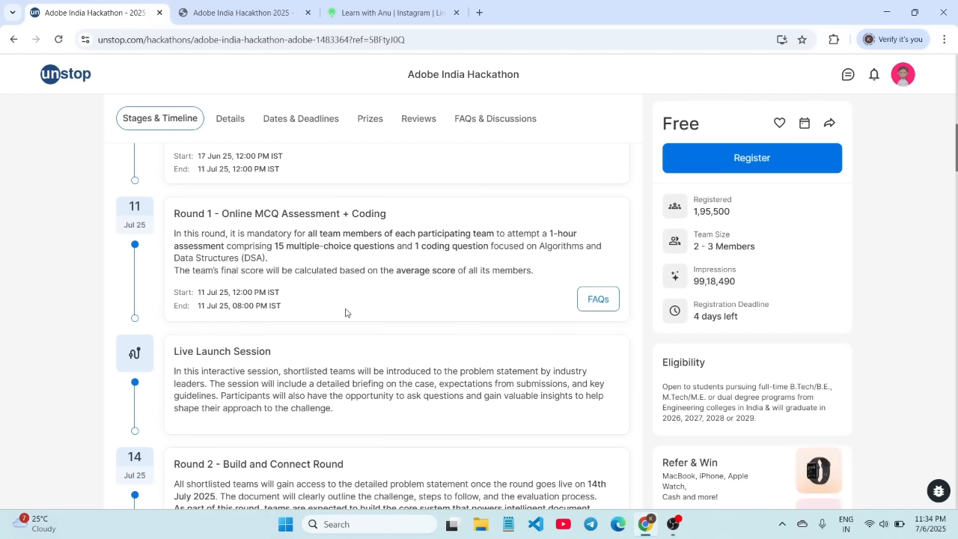
scroll(up, 3)
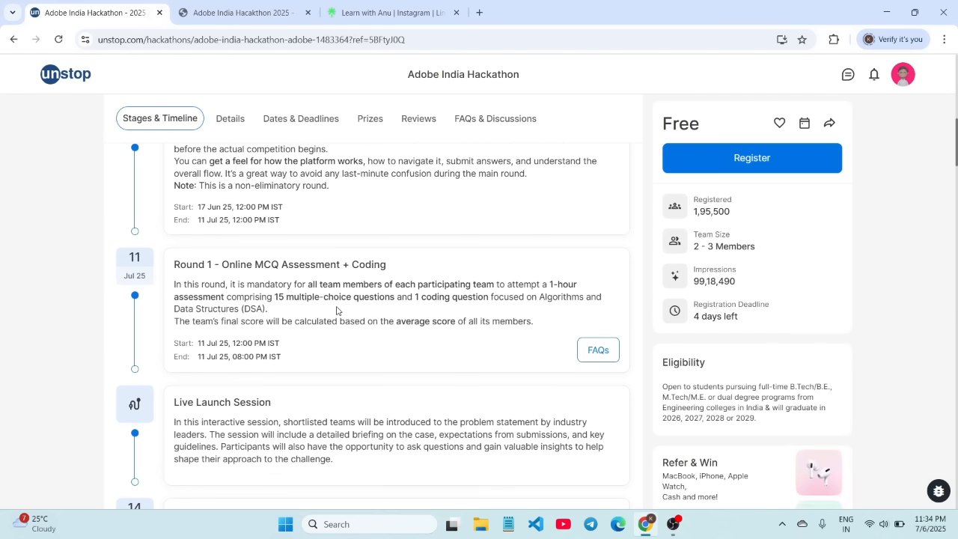
scroll(up, 3)
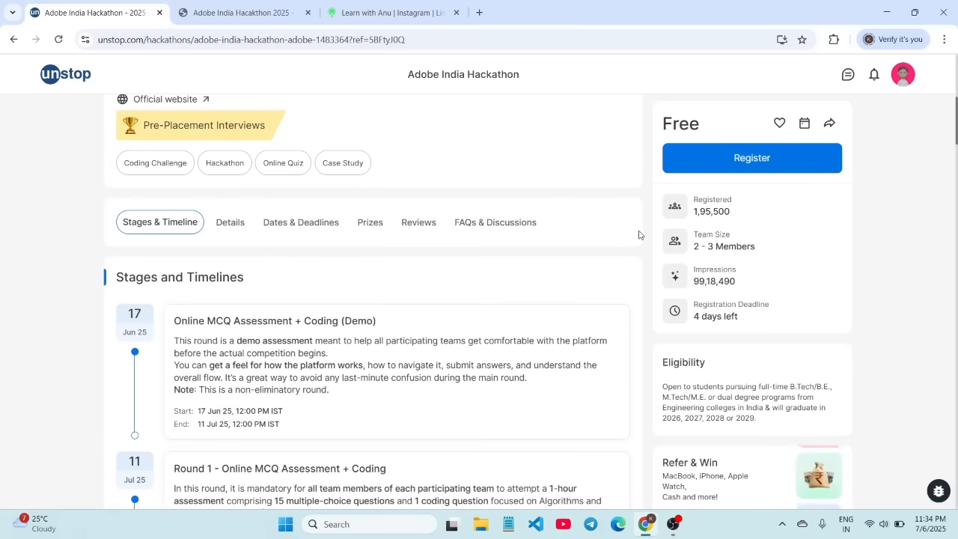
scroll(down, 3)
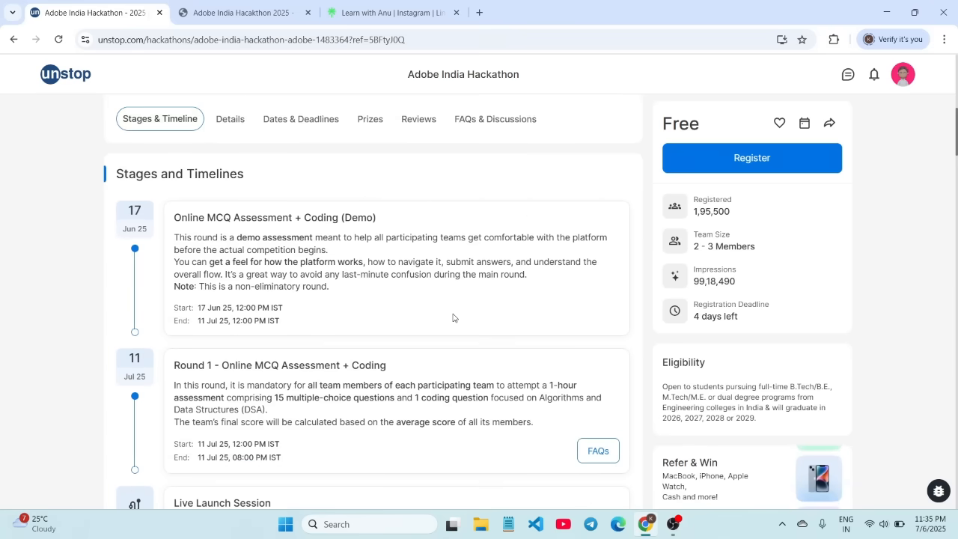
scroll(down, 3)
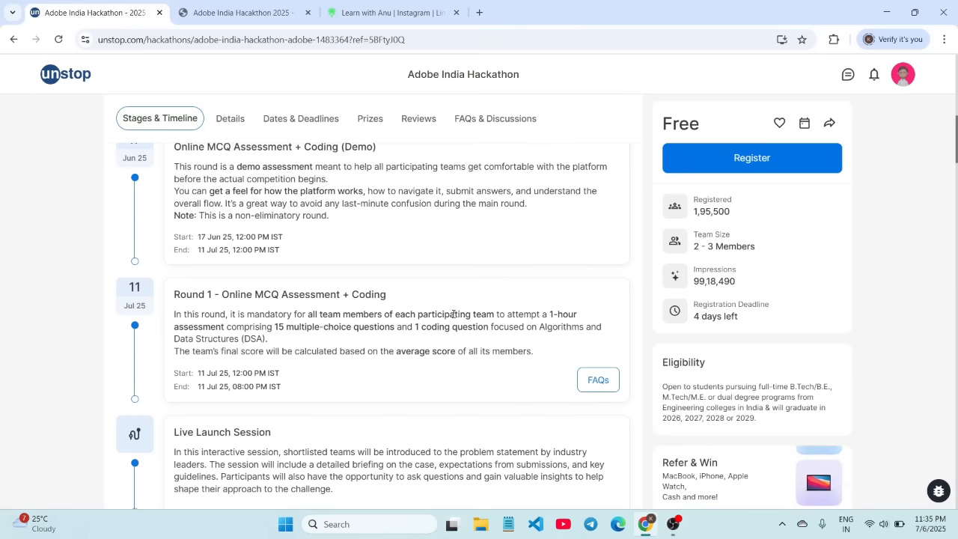
scroll(up, 3)
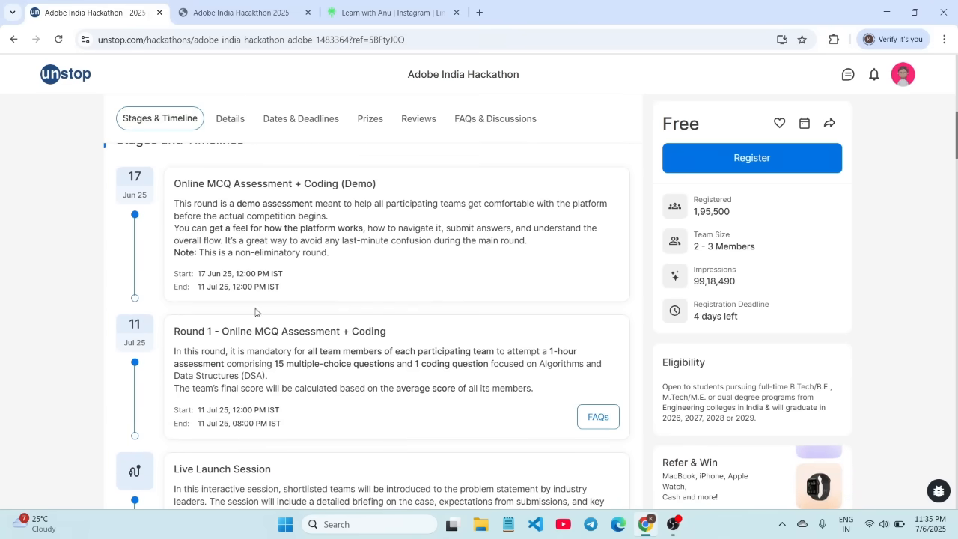
scroll(down, 3)
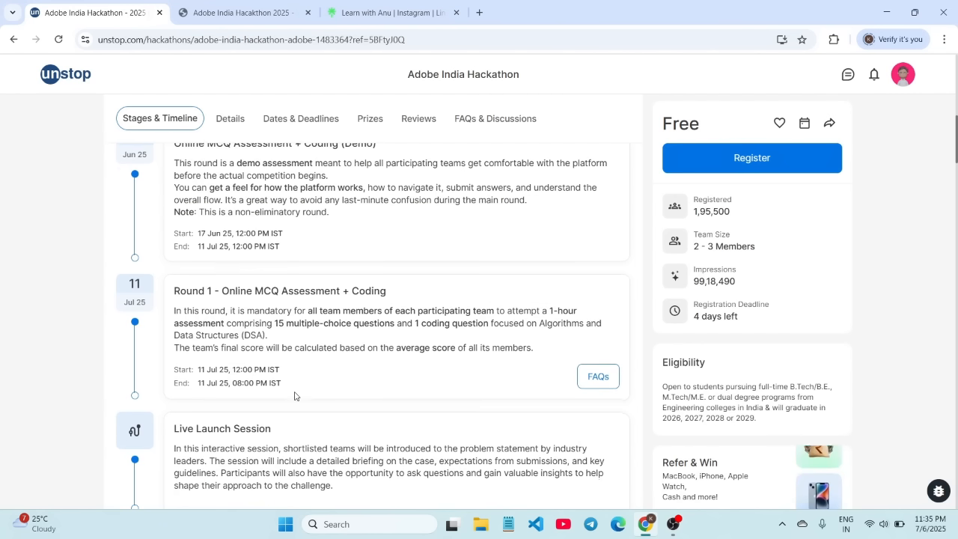
scroll(up, 3)
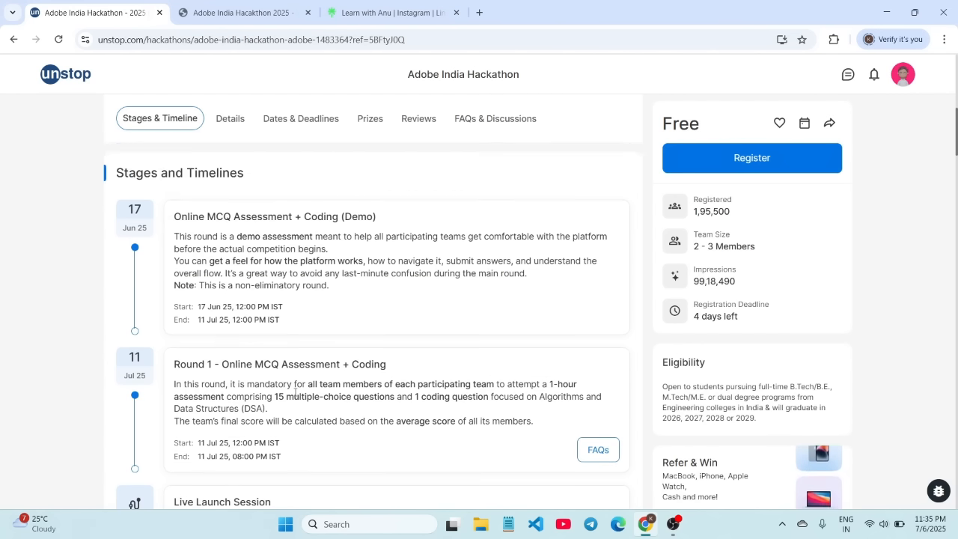
scroll(down, 3)
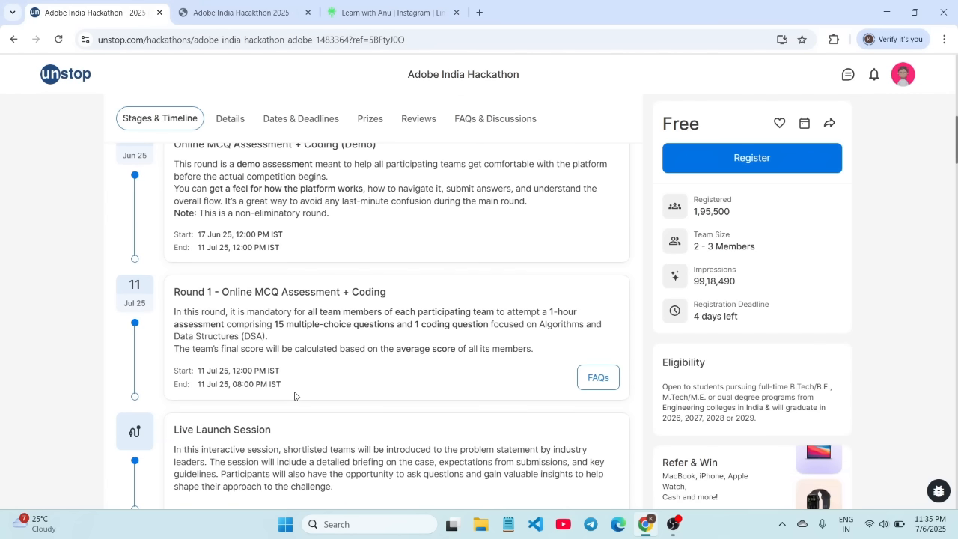
scroll(down, 3)
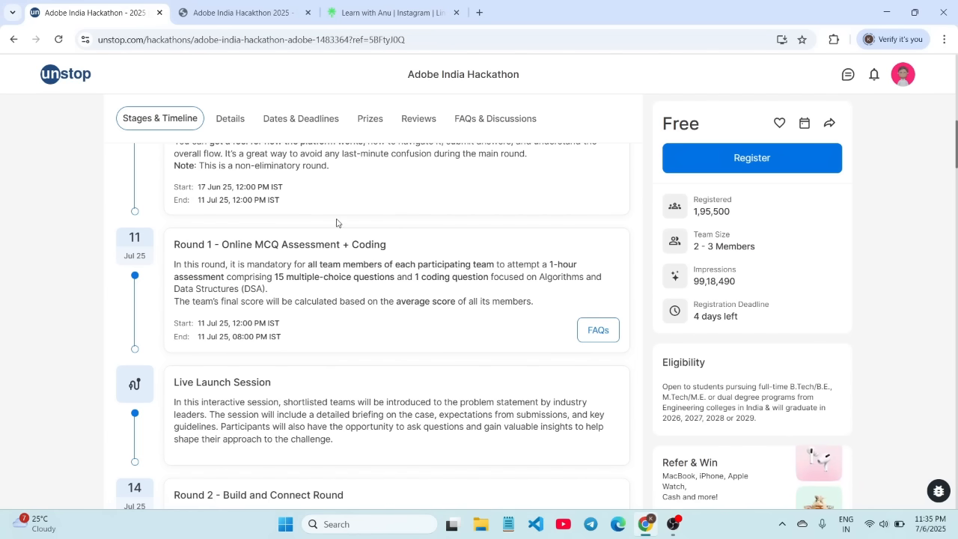
Return to the preparation PDF and scroll to page 2's Round 1 structure
click(243, 13)
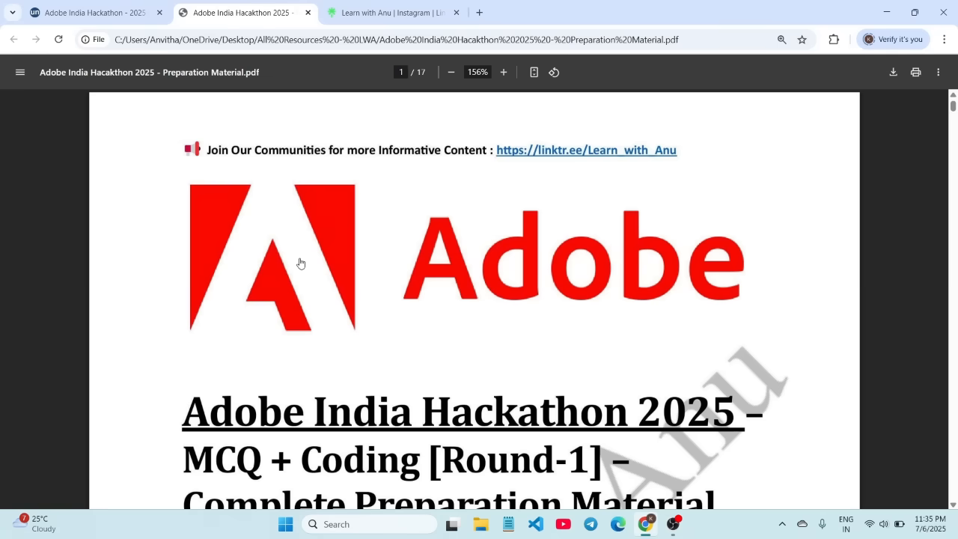
scroll(down, 3)
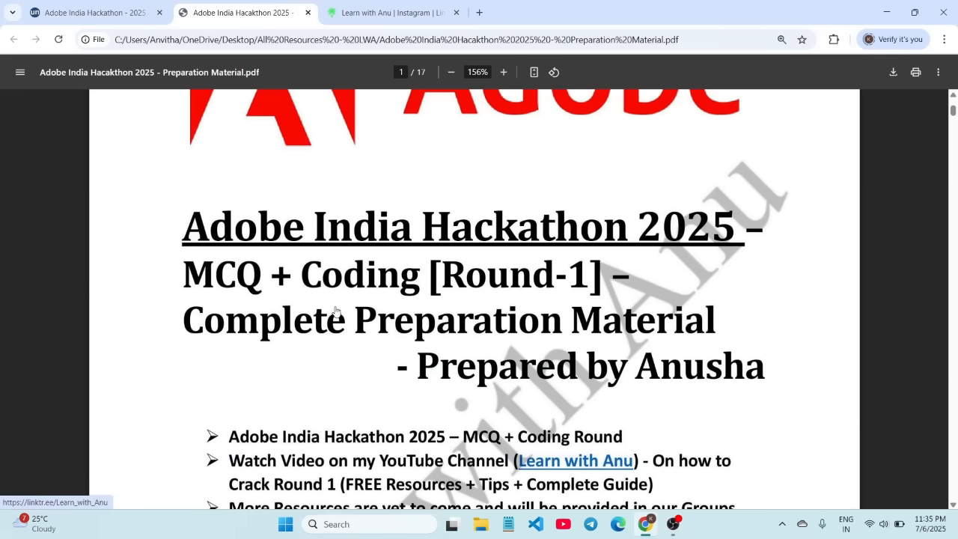
scroll(down, 3)
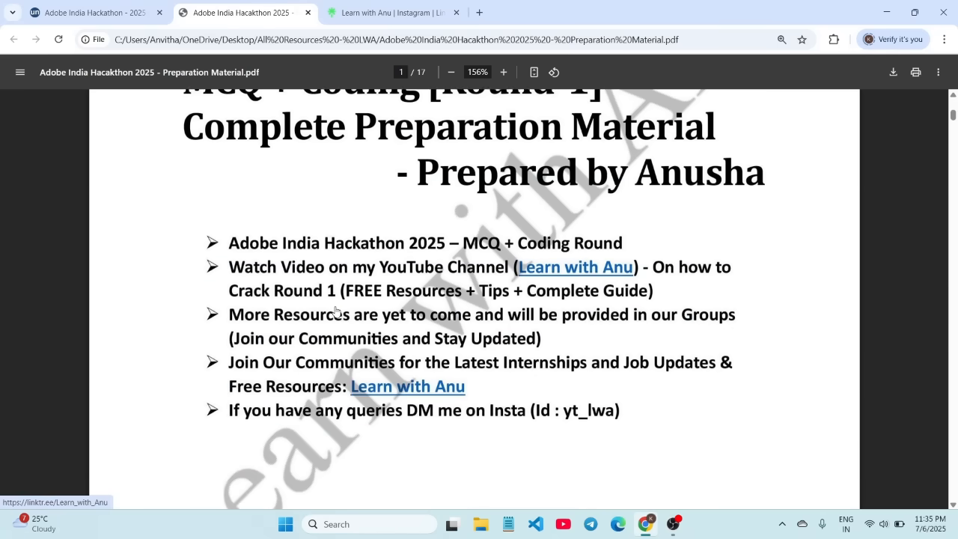
scroll(down, 3)
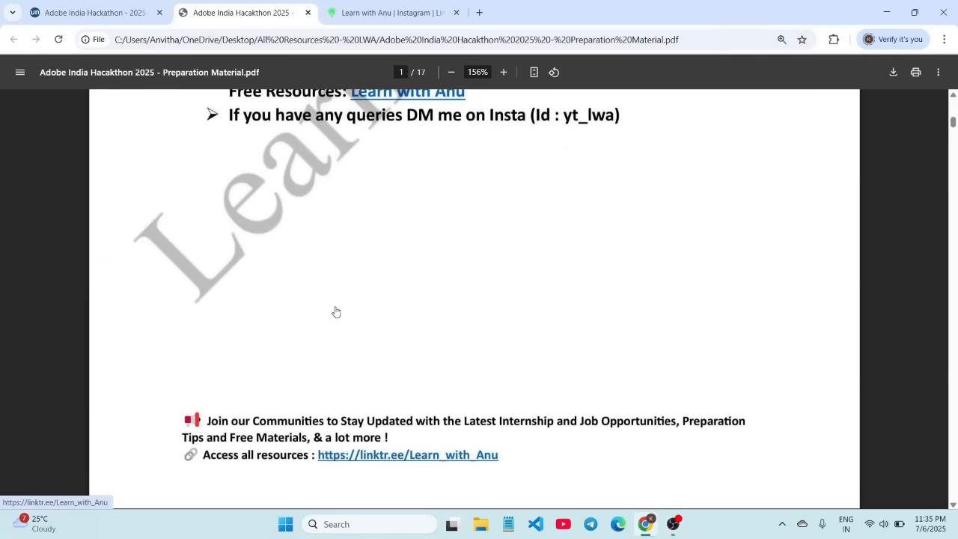
scroll(down, 3)
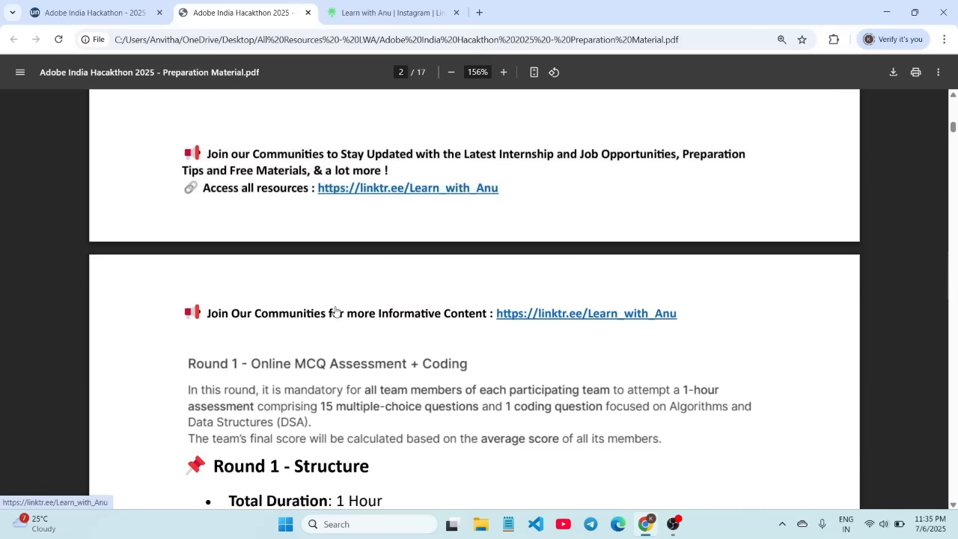
scroll(up, 3)
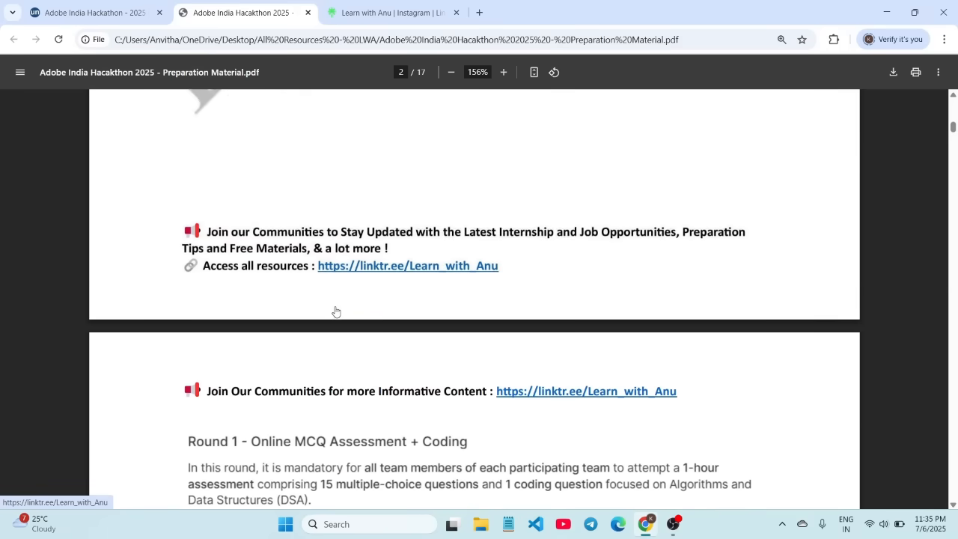
scroll(down, 3)
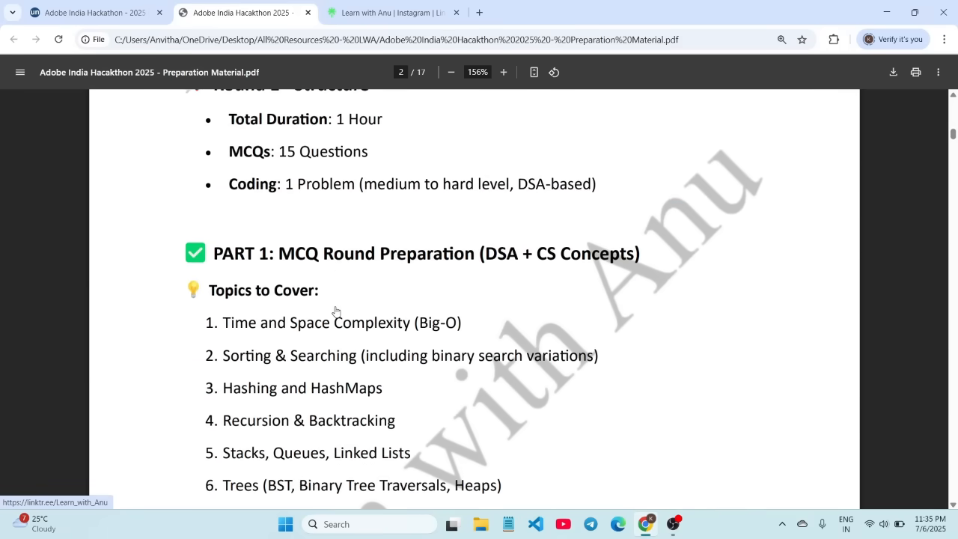
Scroll page 2 to review the ten MCQ Topics to Cover
scroll(down, 3)
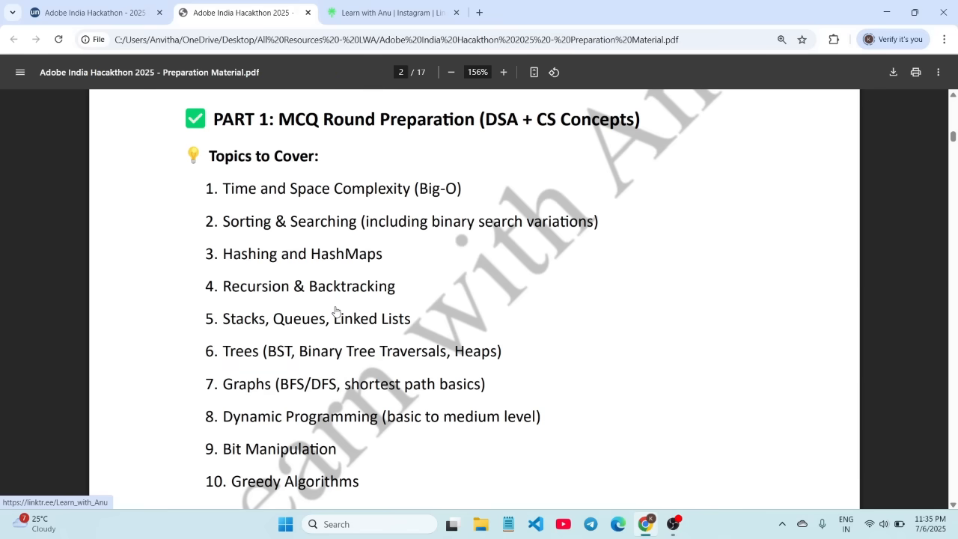
mouse_move(420, 246)
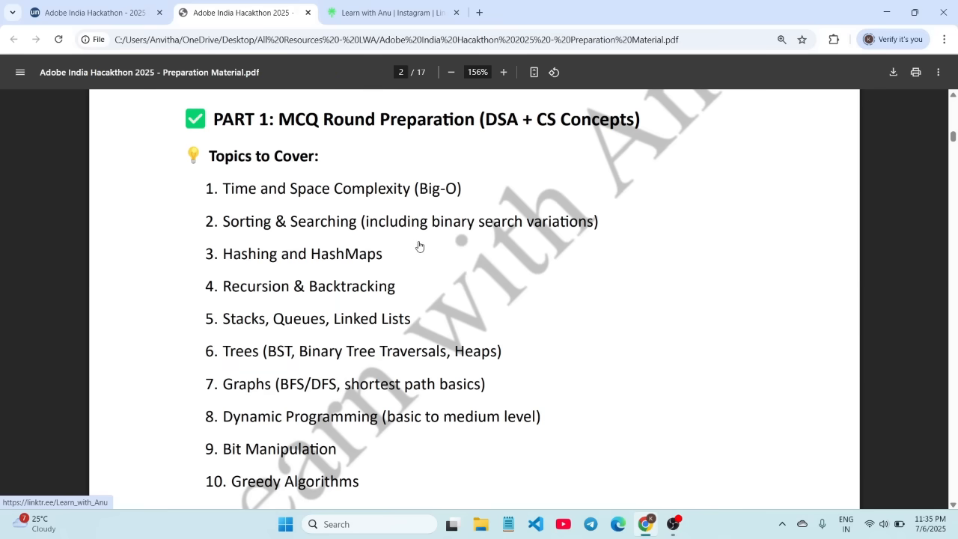
mouse_move(356, 259)
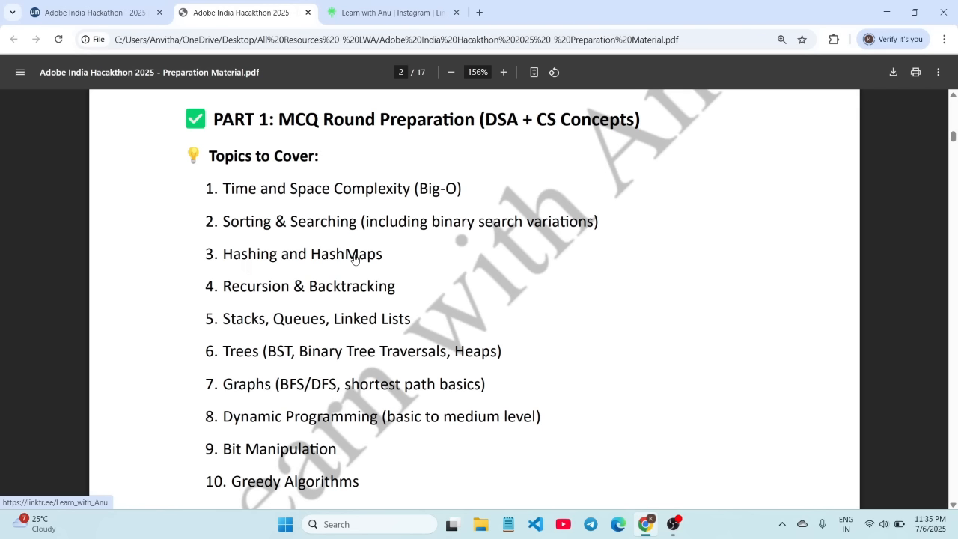
mouse_move(312, 297)
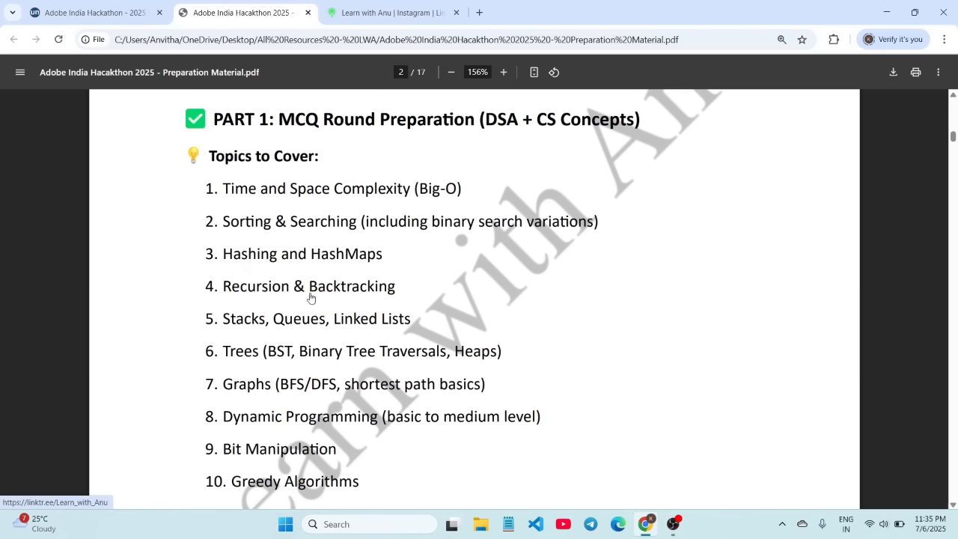
mouse_move(283, 335)
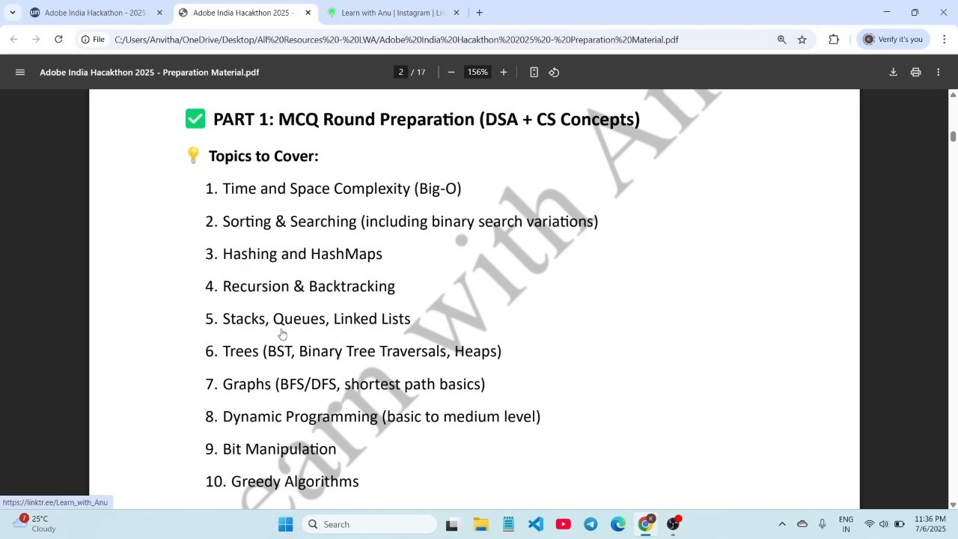
mouse_move(252, 370)
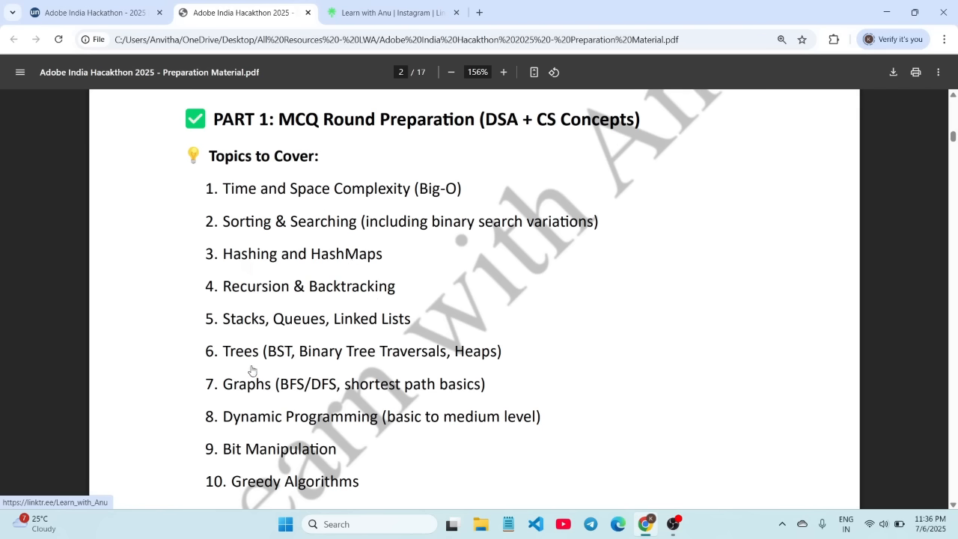
mouse_move(378, 367)
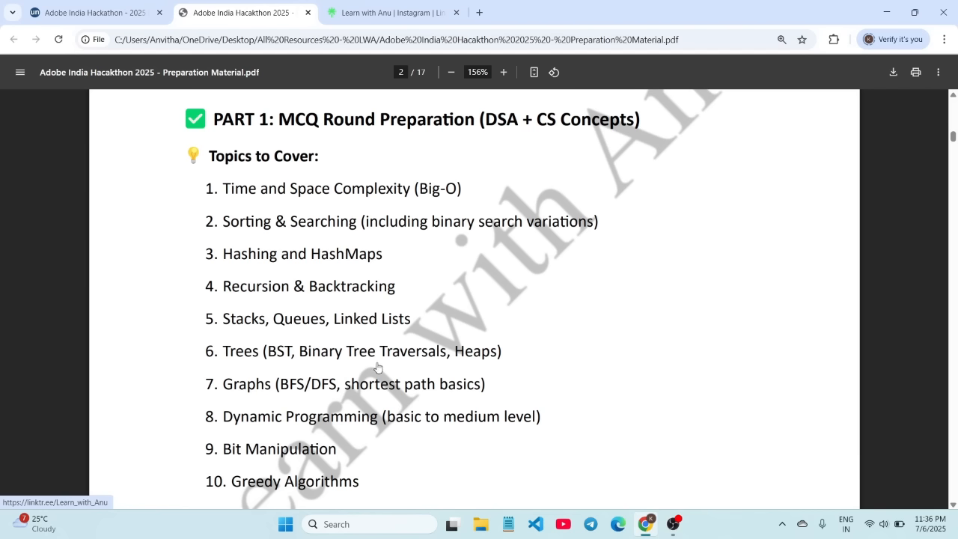
mouse_move(404, 360)
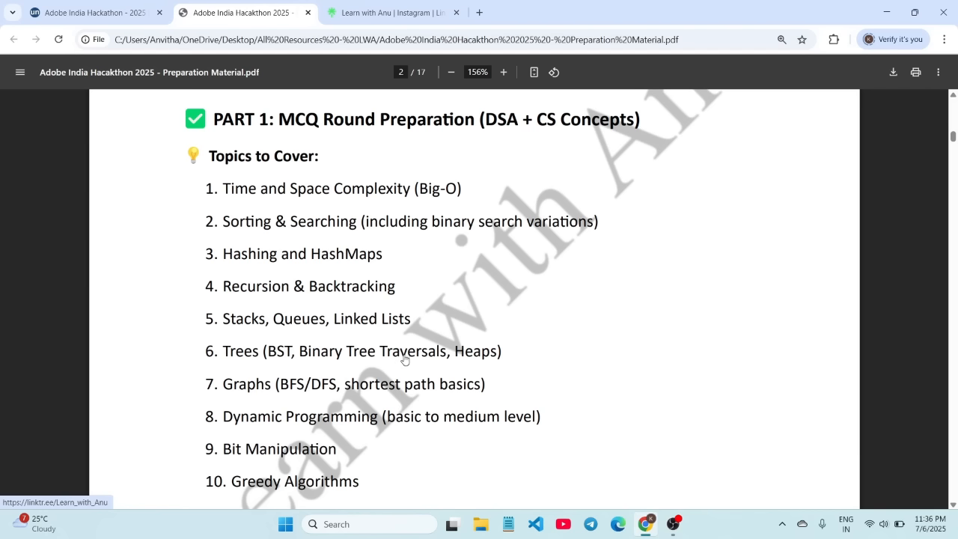
mouse_move(230, 408)
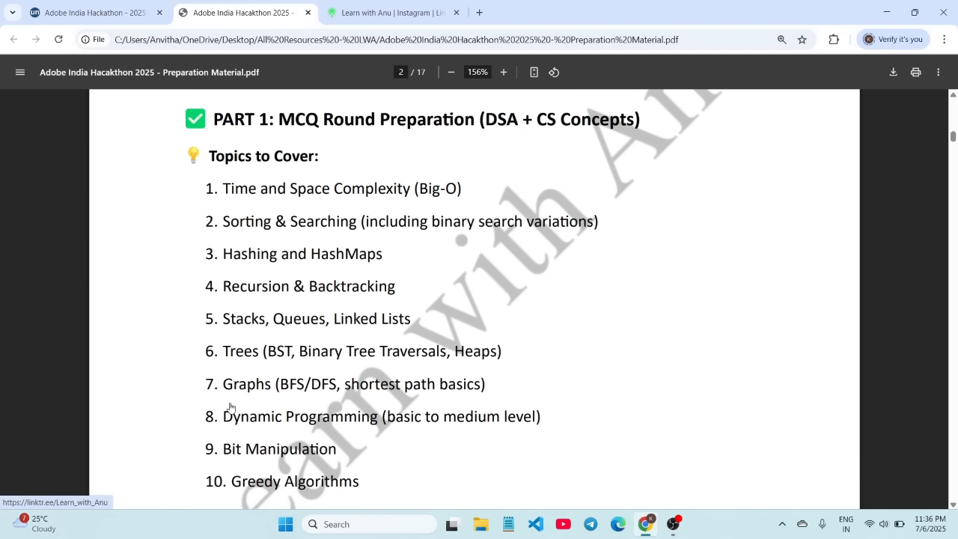
mouse_move(347, 399)
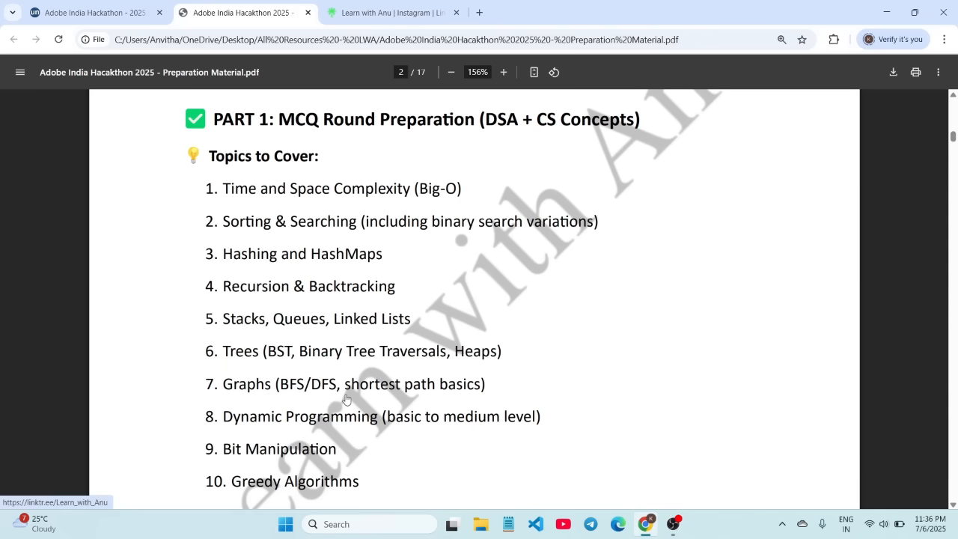
scroll(down, 3)
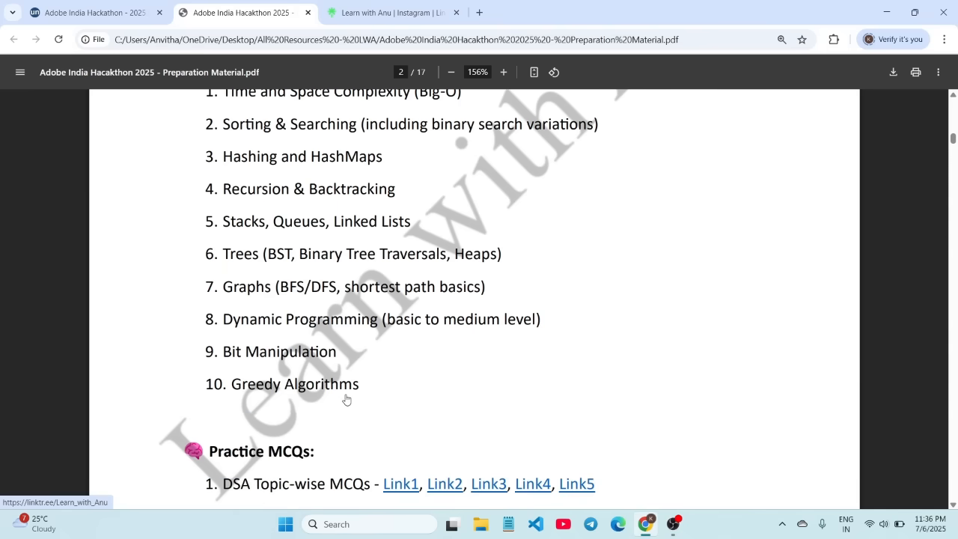
scroll(down, 3)
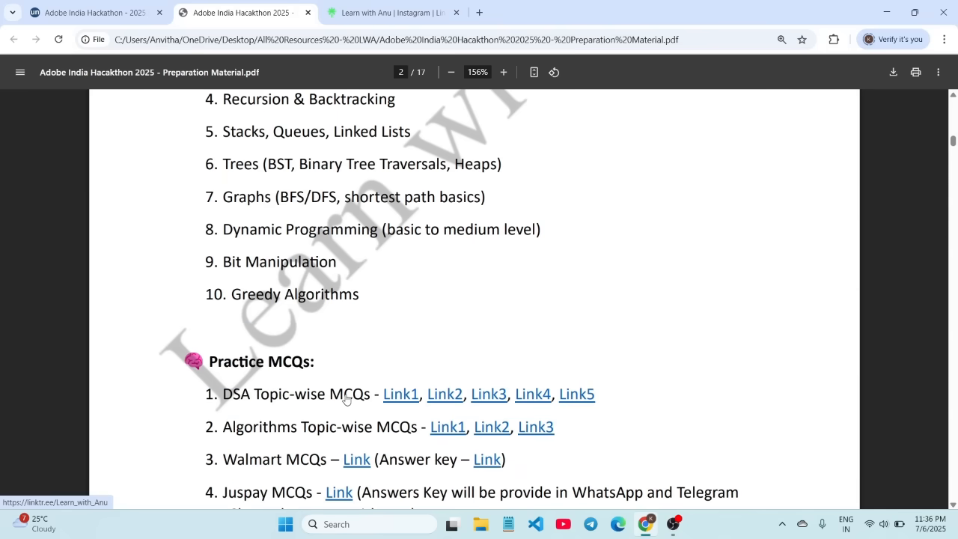
scroll(down, 3)
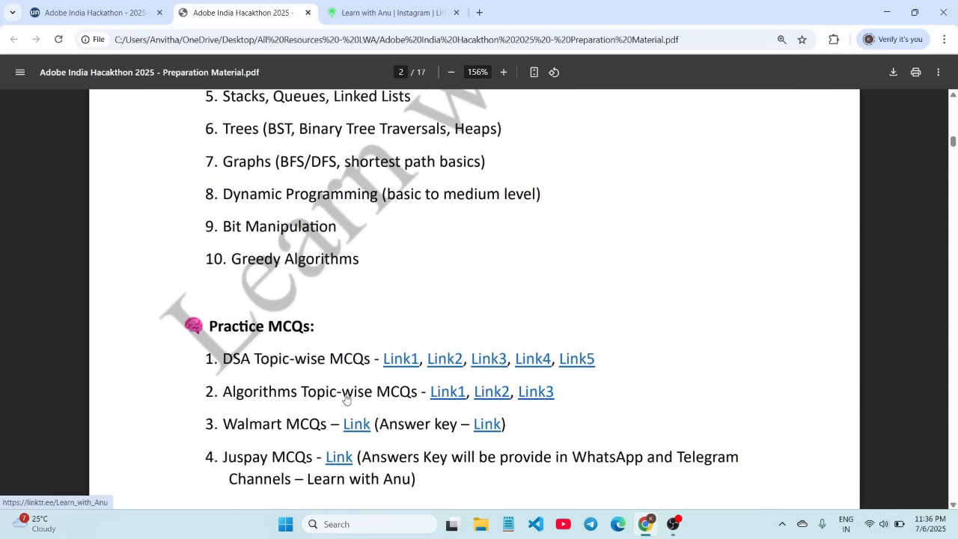
scroll(up, 3)
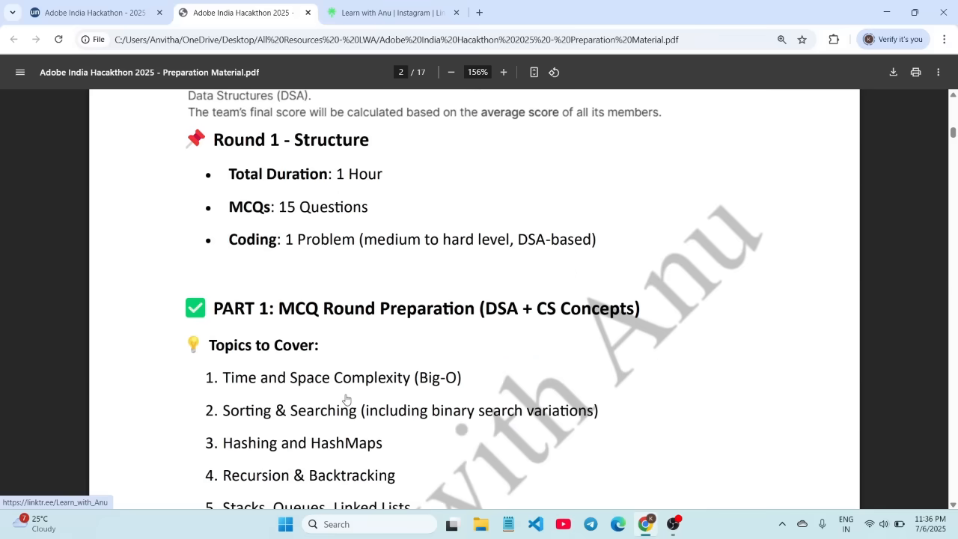
scroll(down, 3)
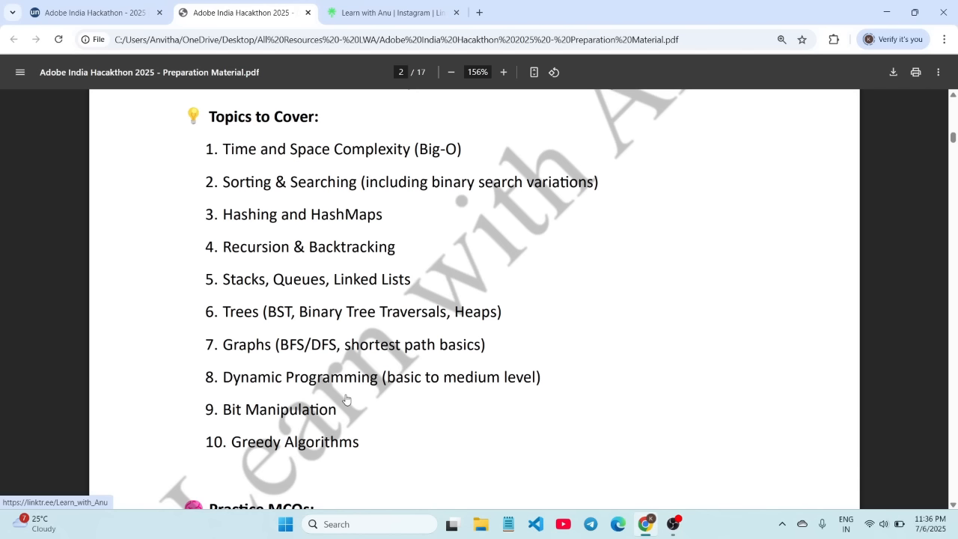
Scroll past the topics list to the Practice MCQs links and community resources note
scroll(down, 3)
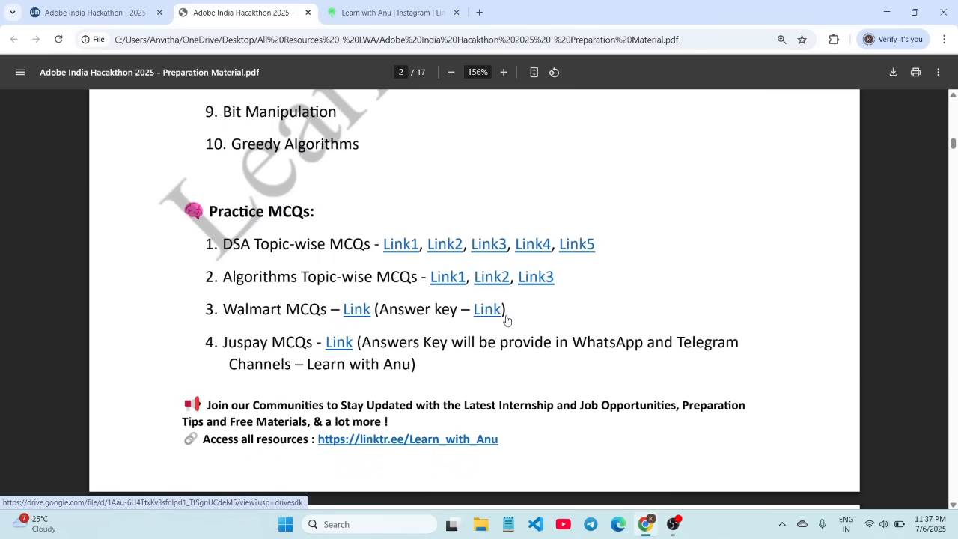
mouse_move(492, 277)
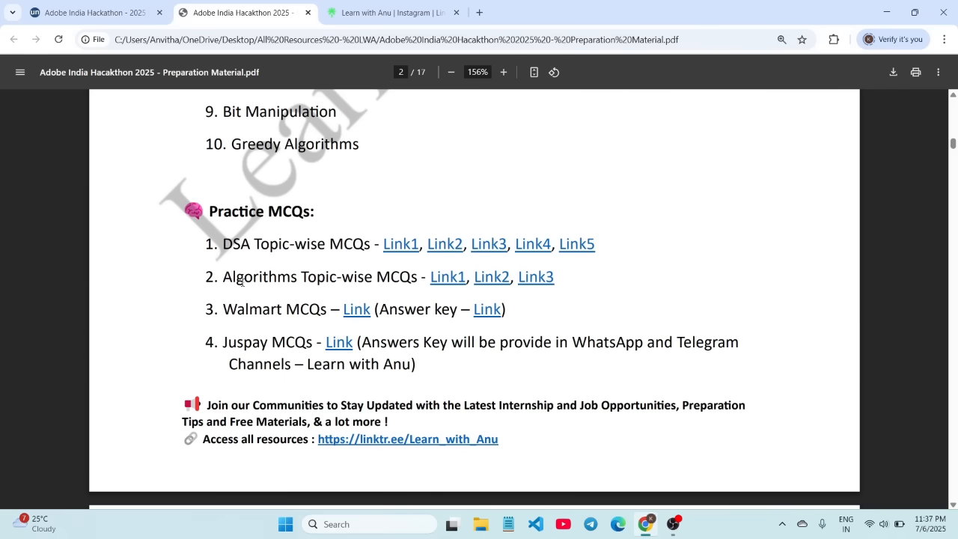
mouse_move(256, 326)
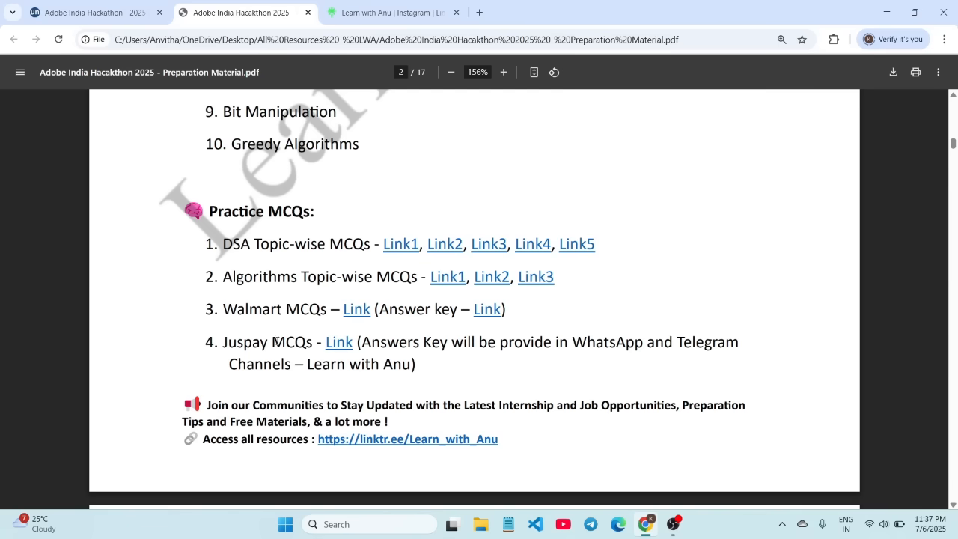
scroll(down, 3)
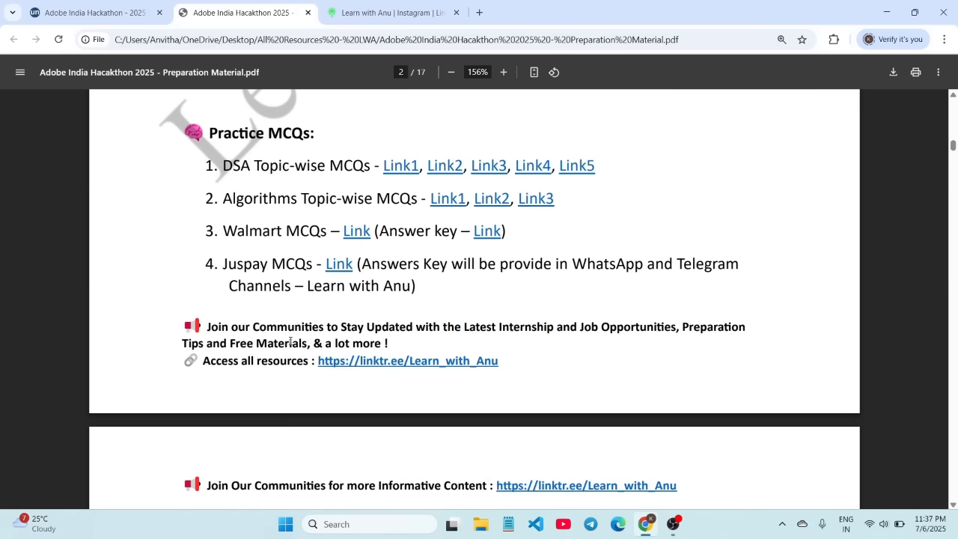
scroll(down, 3)
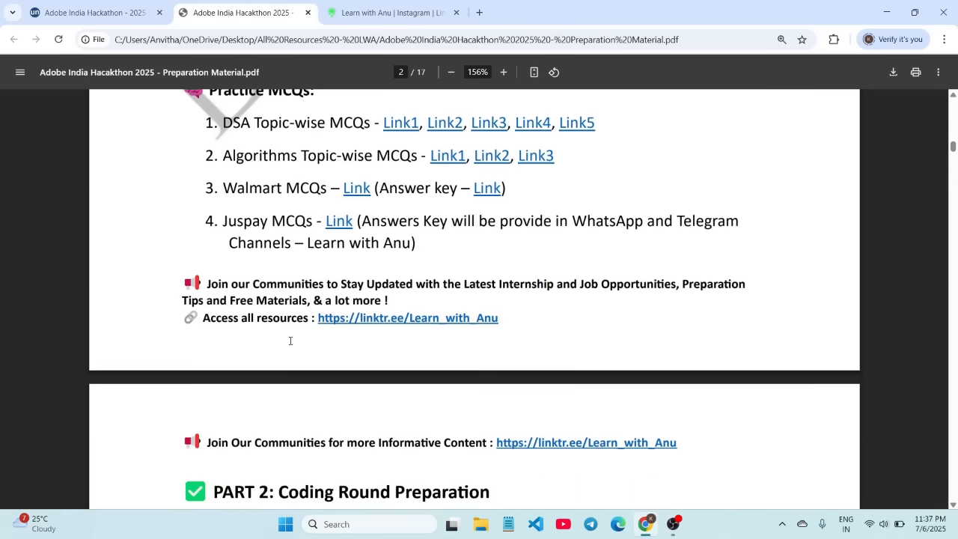
Scroll onto page 3 to show Part 2: Coding Round Preparation DSA topics
scroll(down, 3)
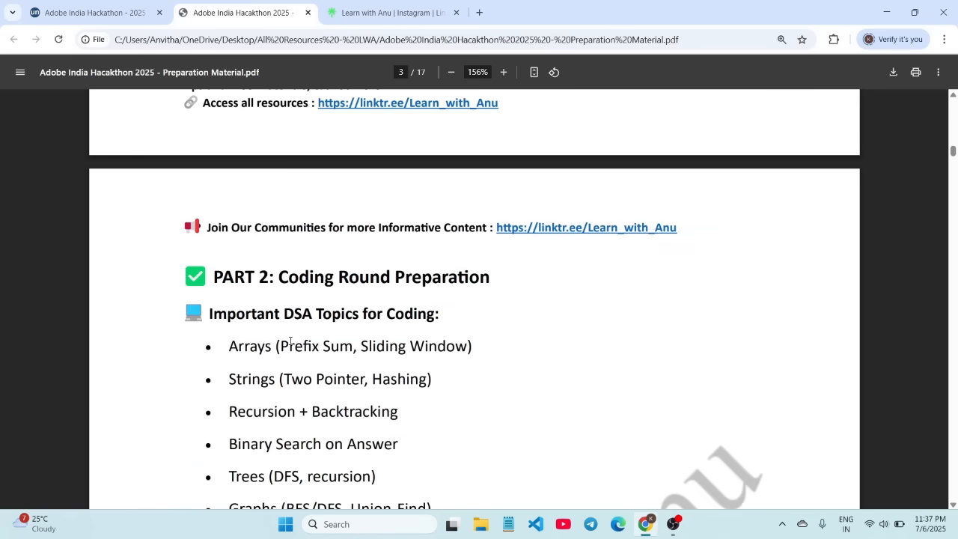
scroll(down, 3)
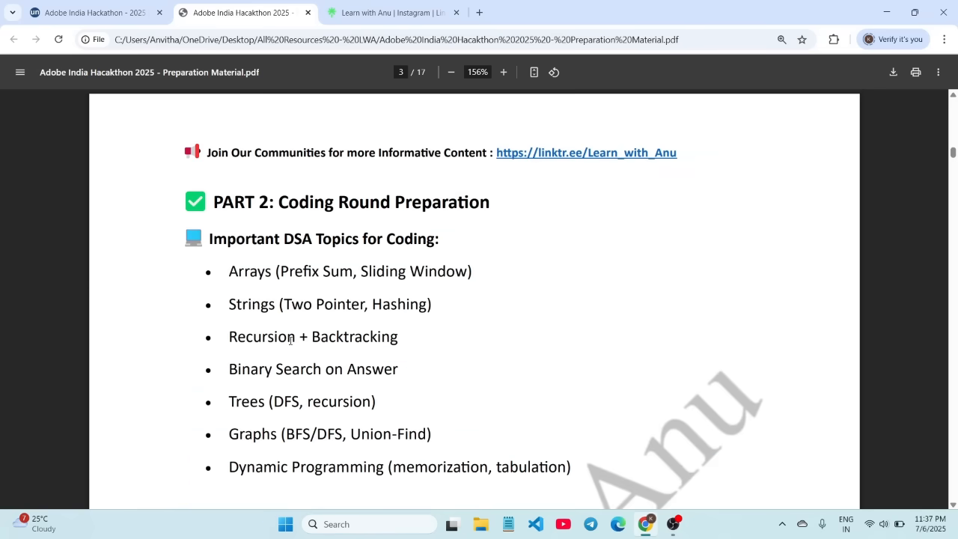
scroll(down, 3)
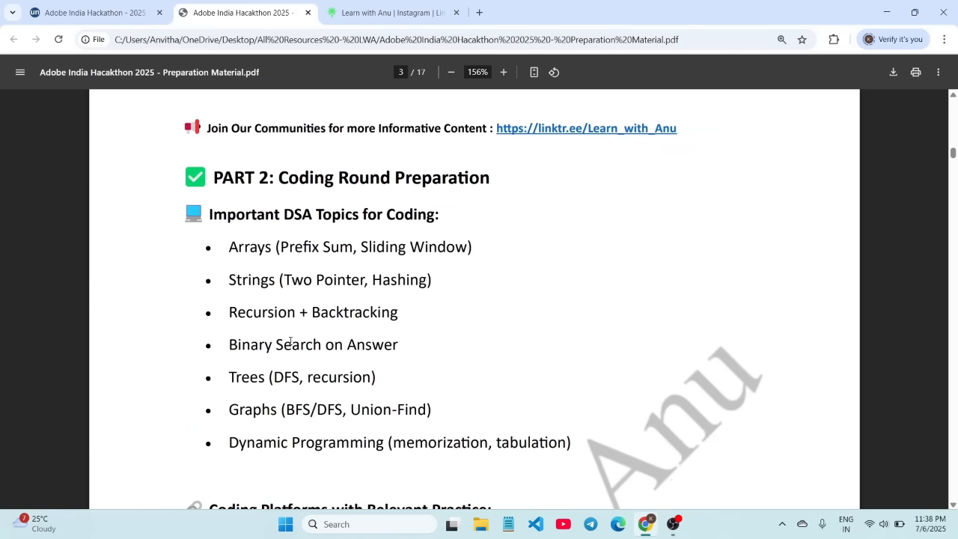
mouse_move(379, 292)
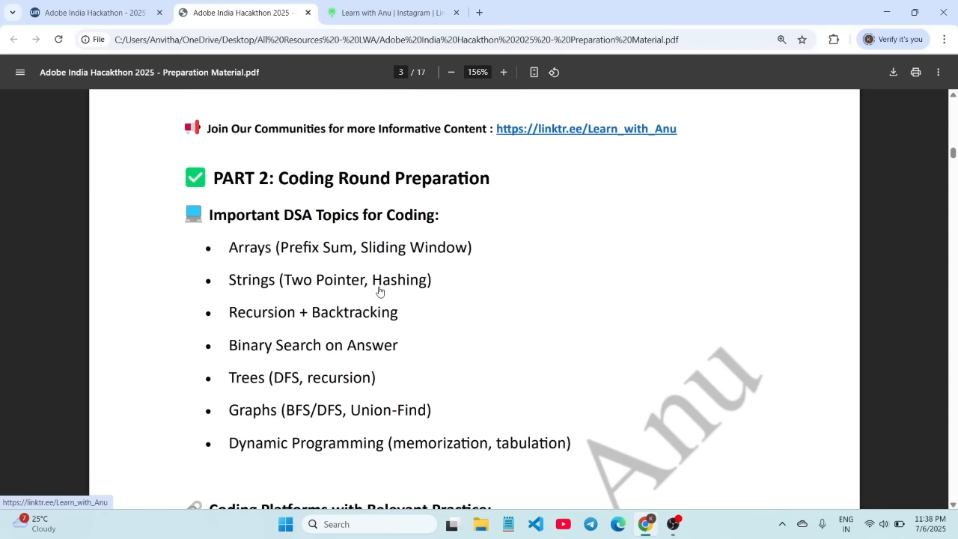
scroll(down, 3)
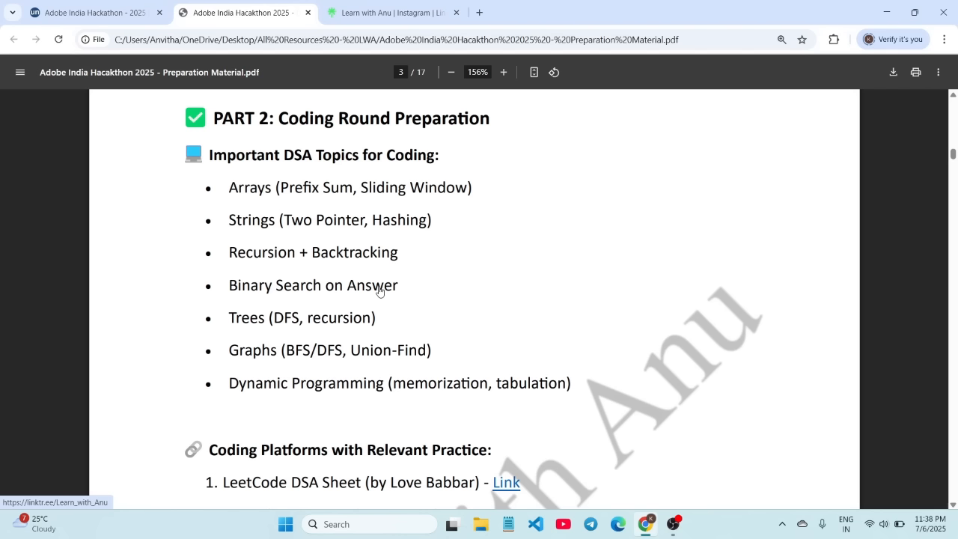
mouse_move(390, 294)
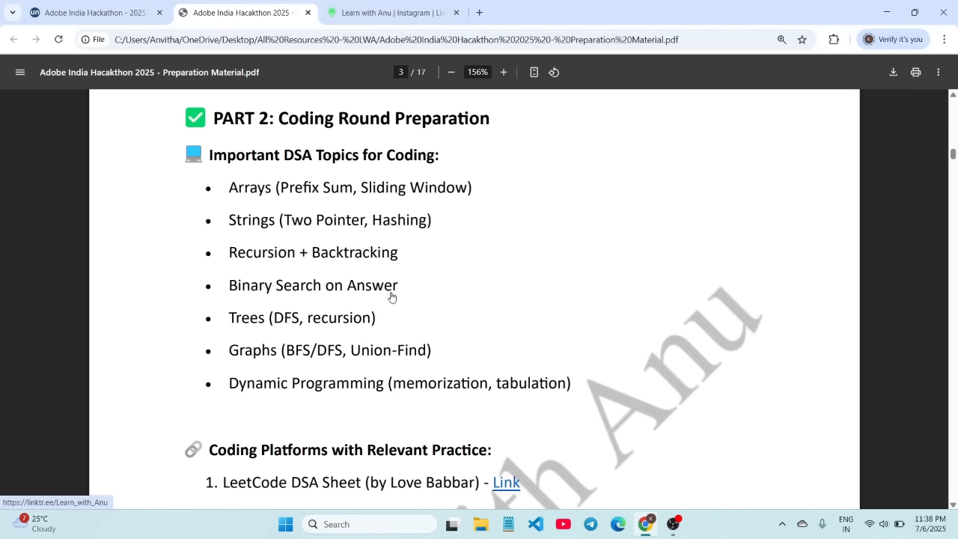
mouse_move(406, 305)
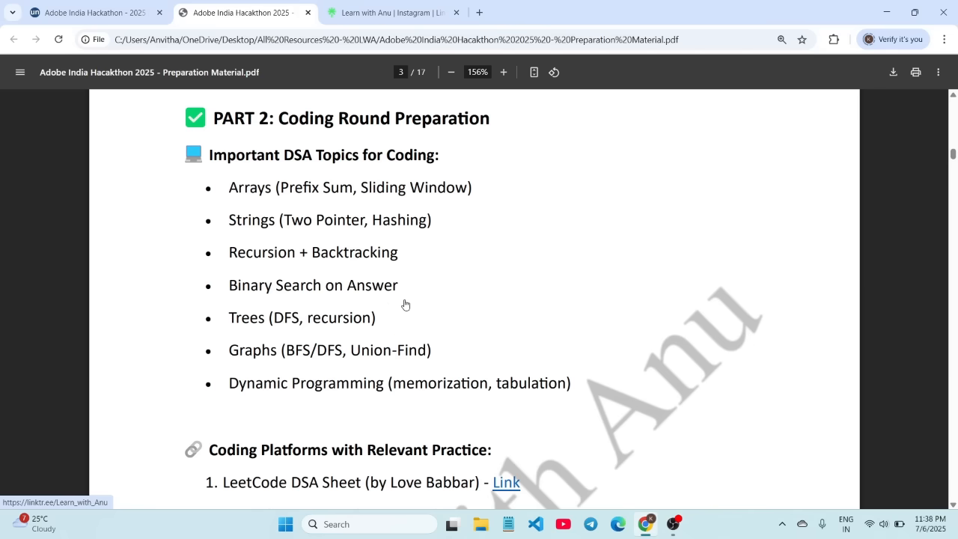
mouse_move(420, 301)
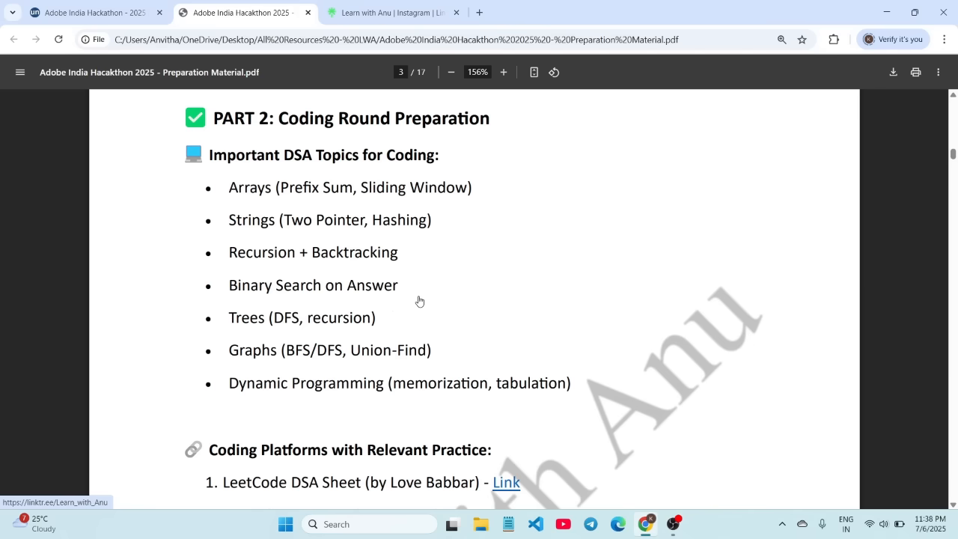
scroll(down, 3)
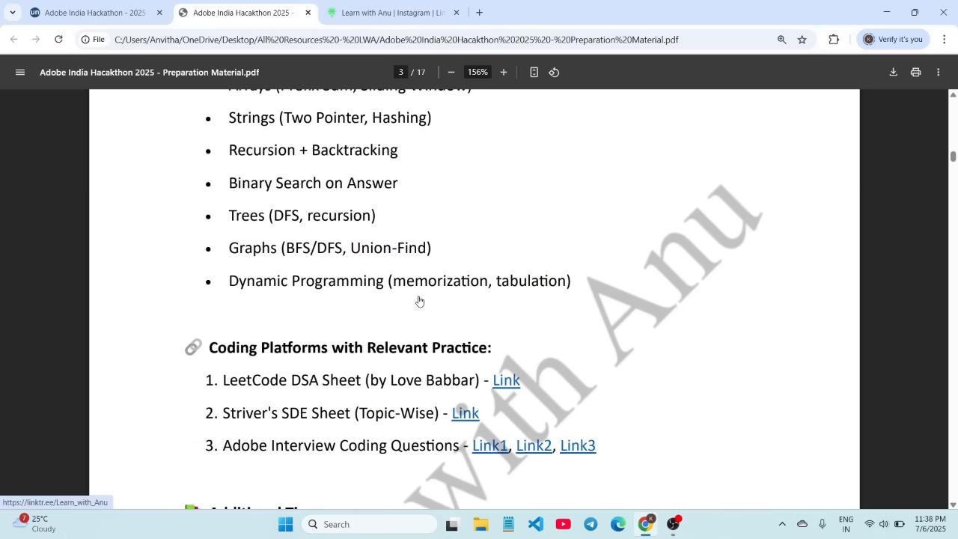
scroll(down, 3)
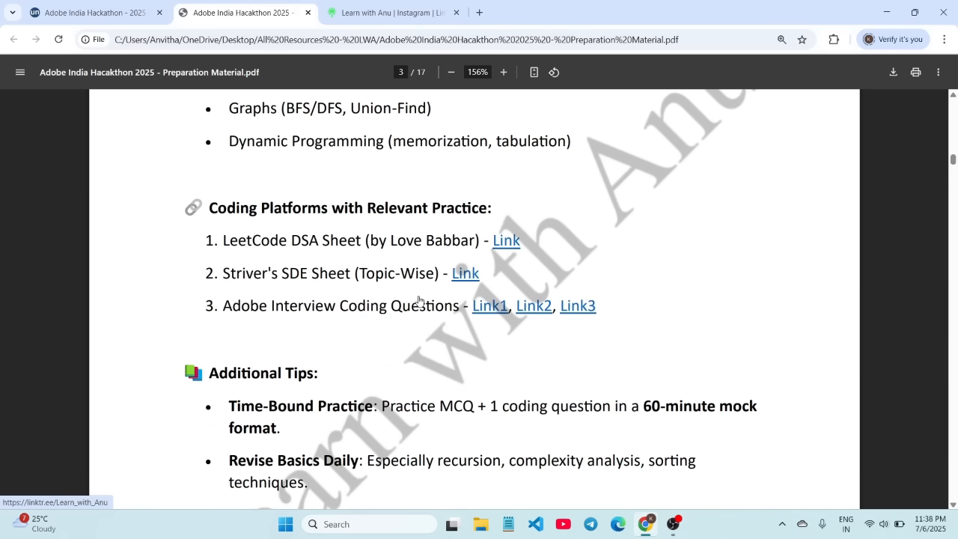
scroll(up, 3)
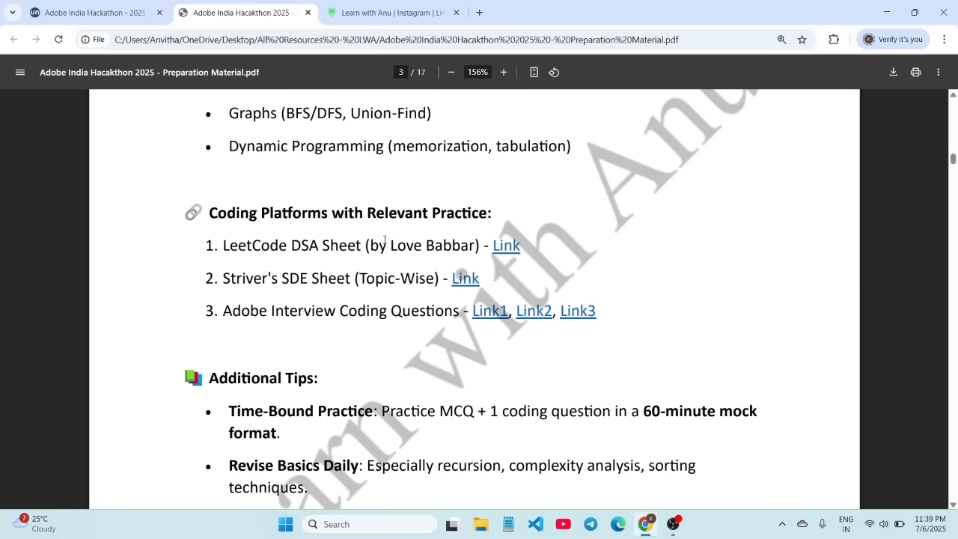
mouse_move(401, 254)
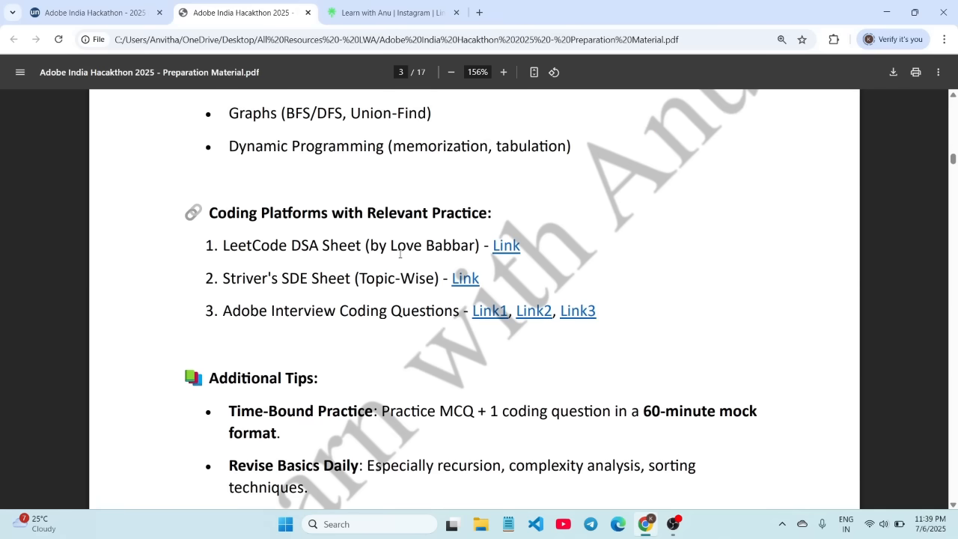
mouse_move(464, 253)
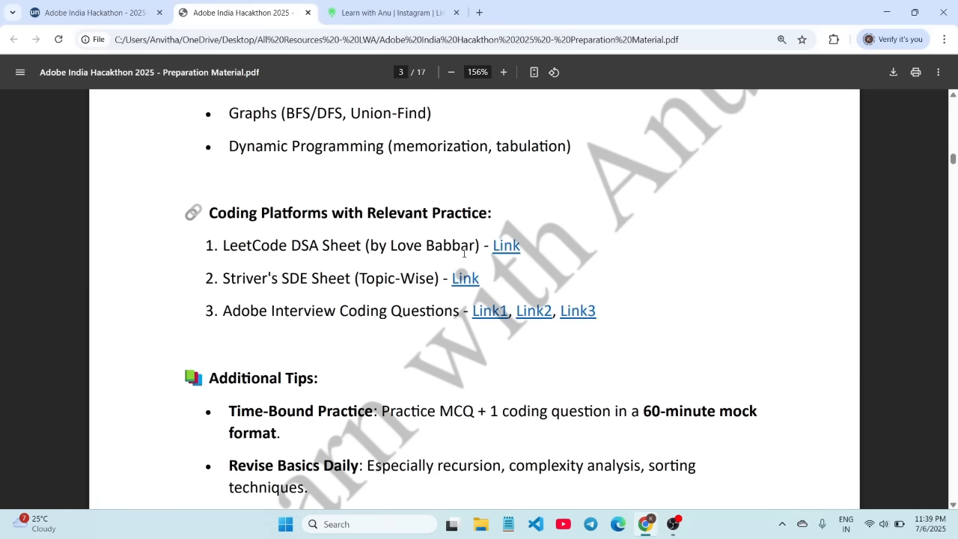
mouse_move(343, 303)
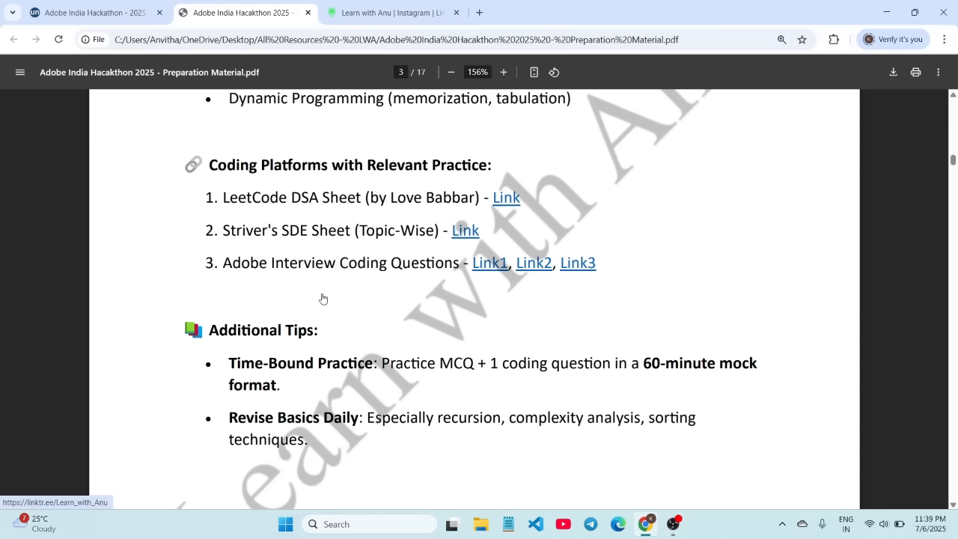
mouse_move(313, 280)
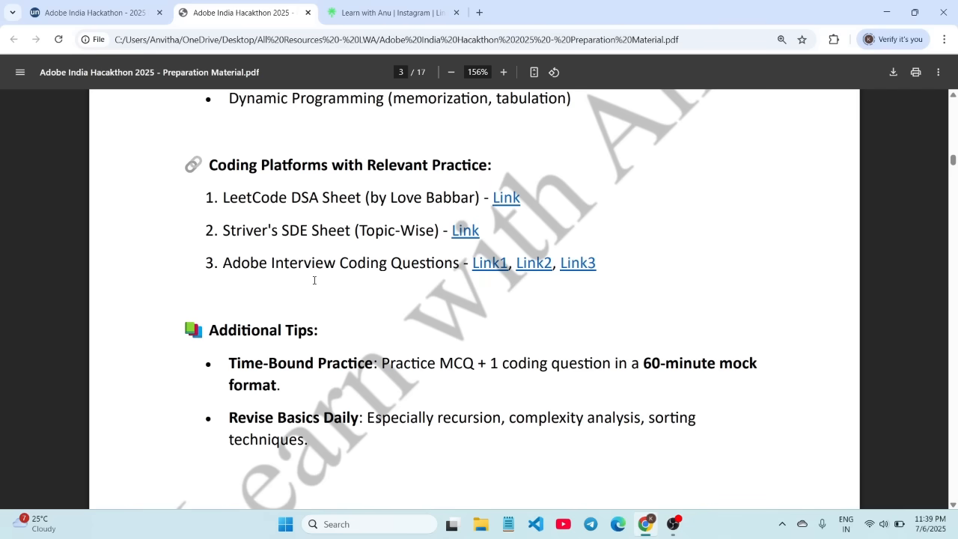
mouse_move(447, 292)
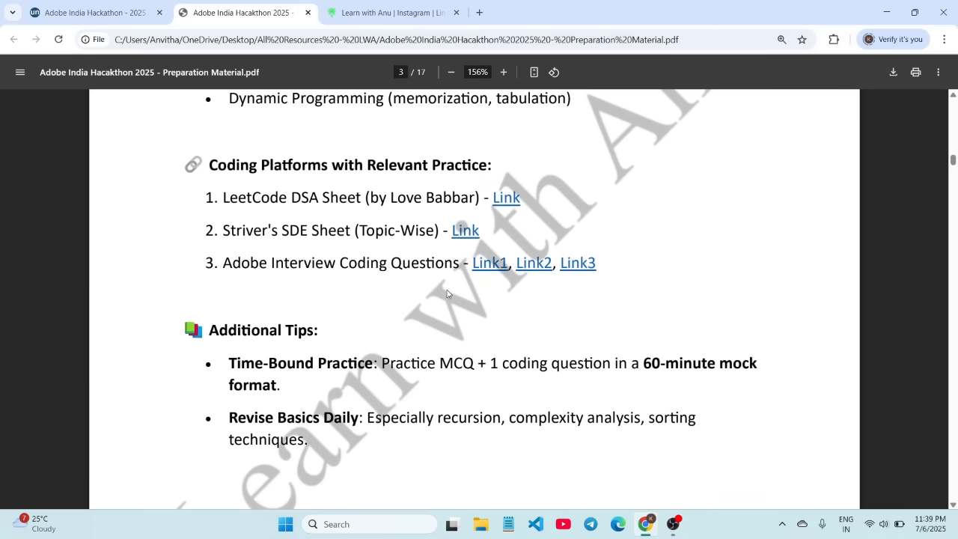
scroll(up, 3)
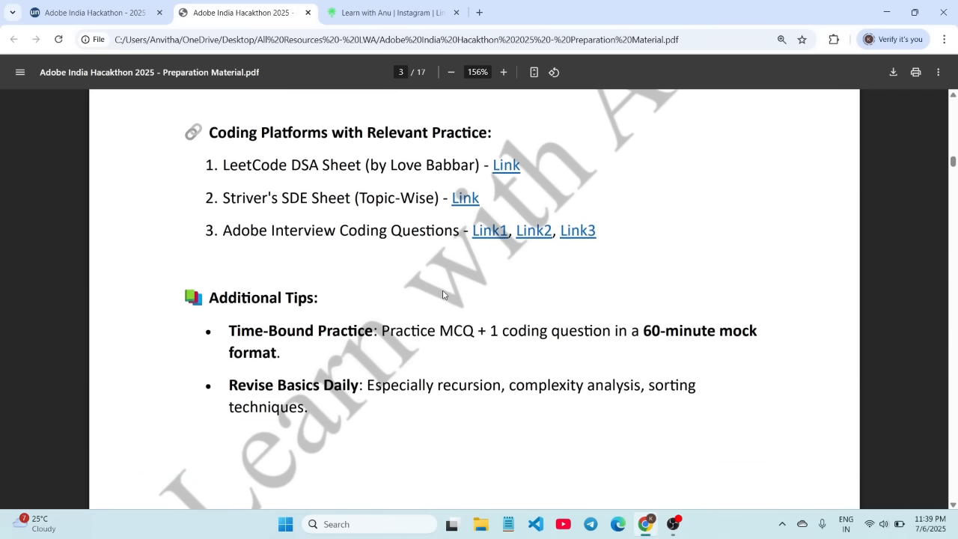
scroll(down, 3)
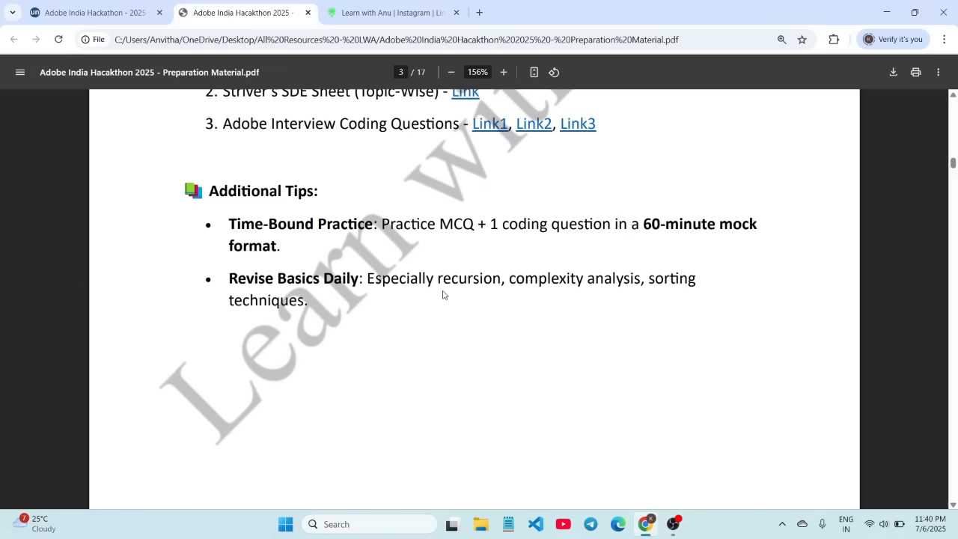
Scroll past page 9's LeetCode problem table to page 10's sample coding problem
scroll(down, 3)
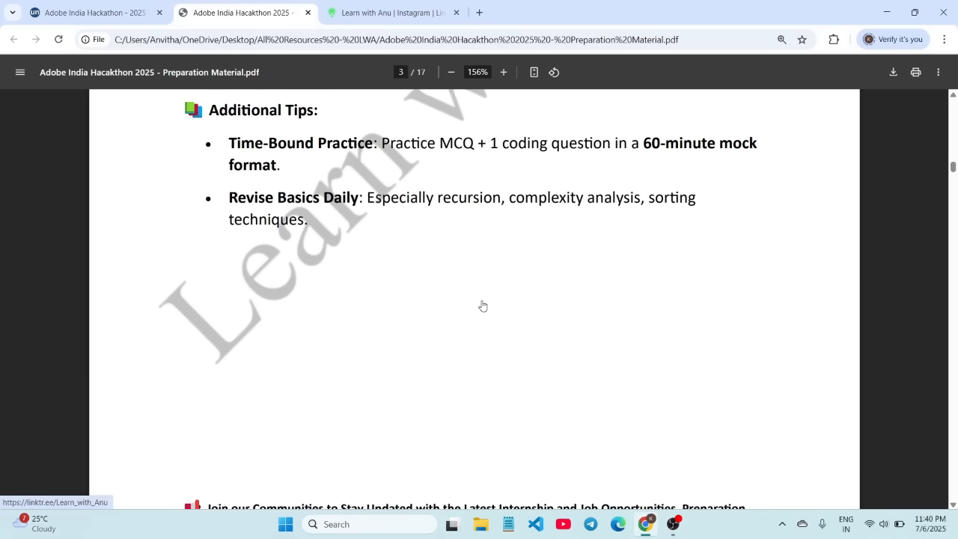
scroll(down, 3)
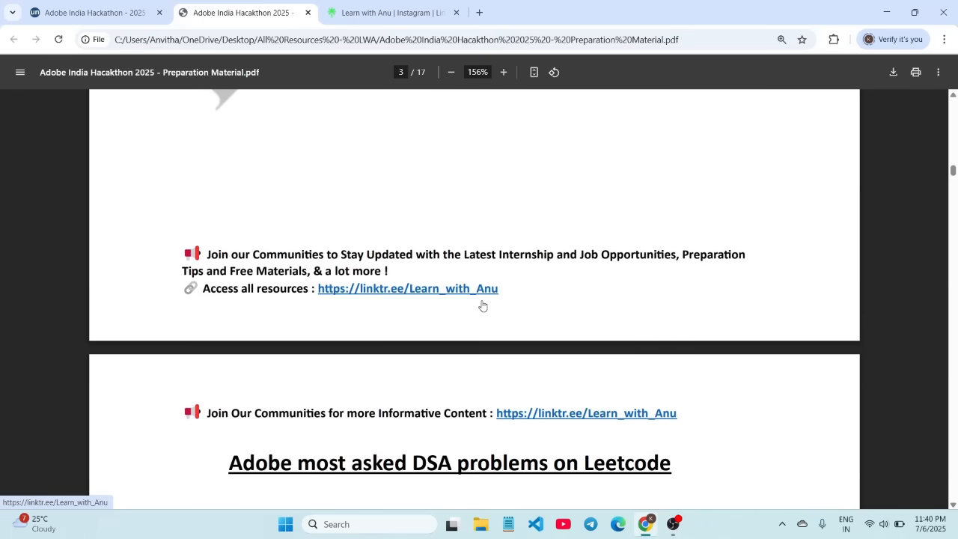
scroll(down, 3)
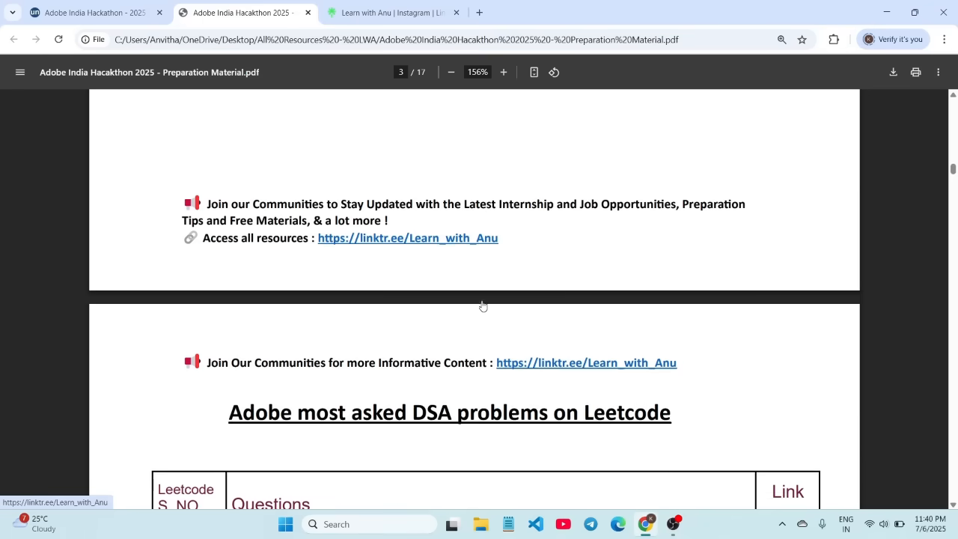
scroll(down, 3)
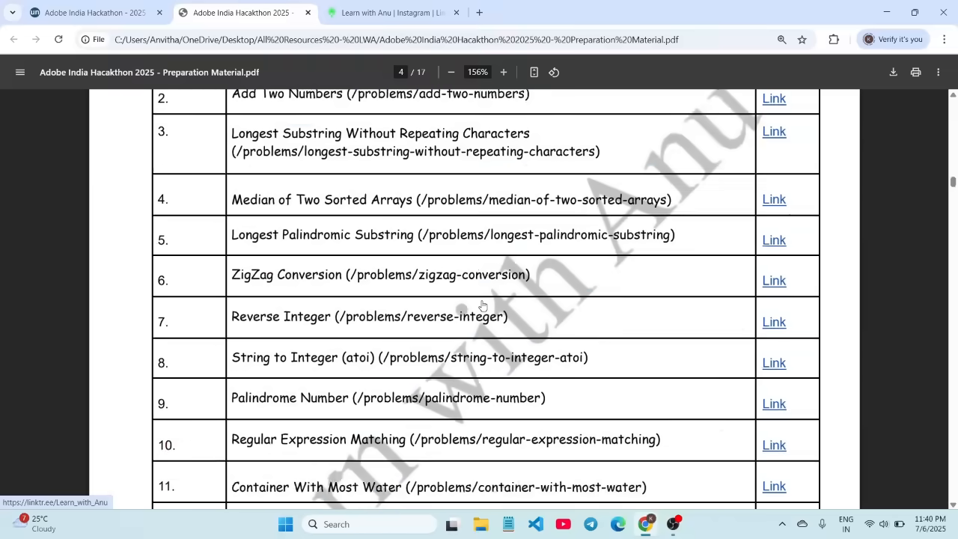
scroll(up, 3)
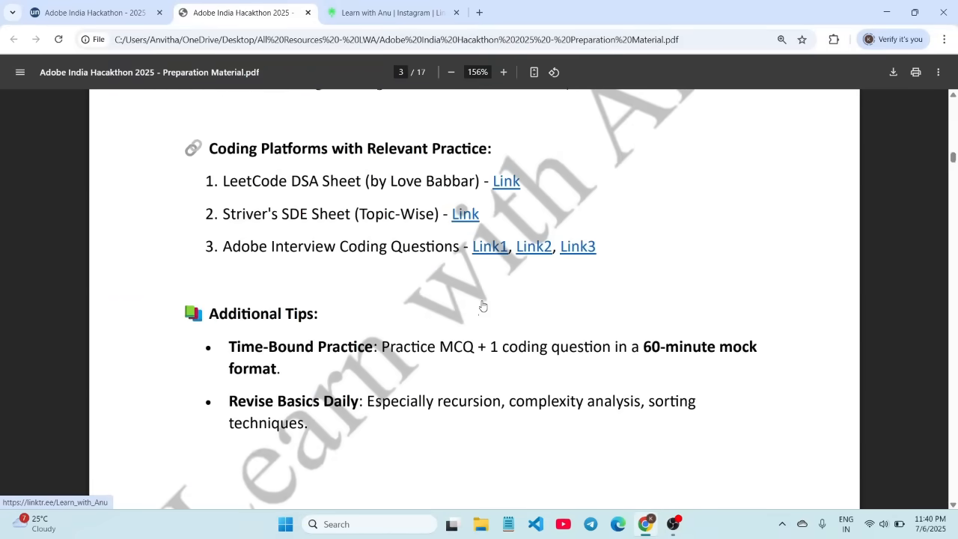
scroll(down, 3)
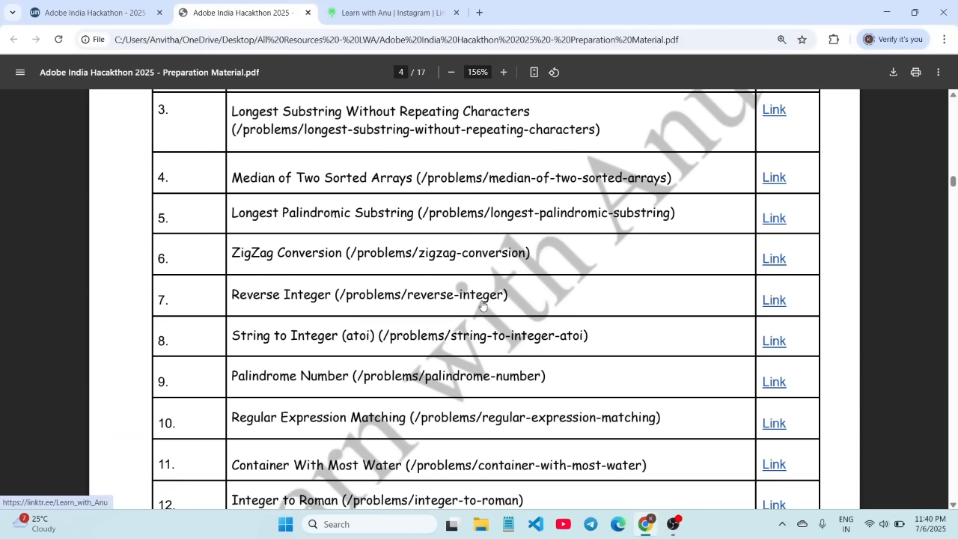
scroll(up, 3)
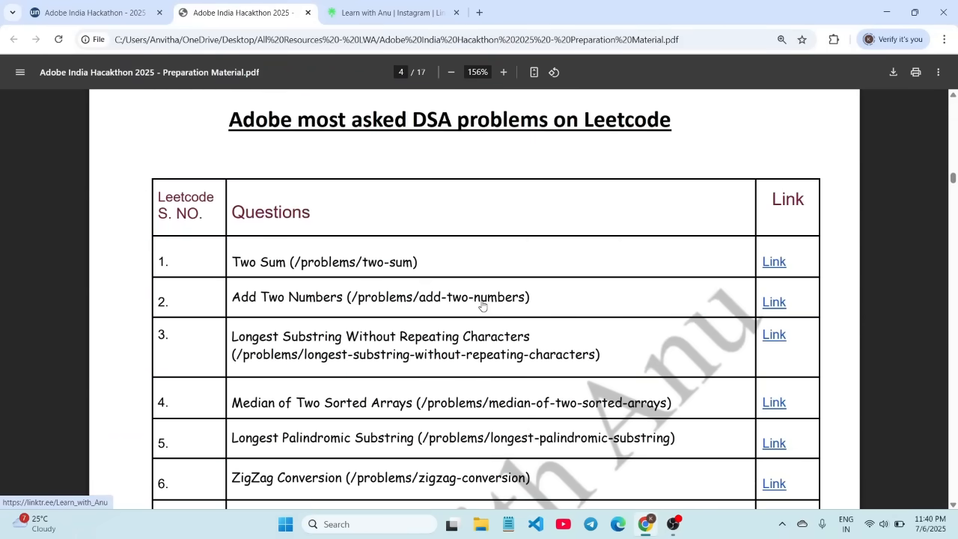
scroll(down, 3)
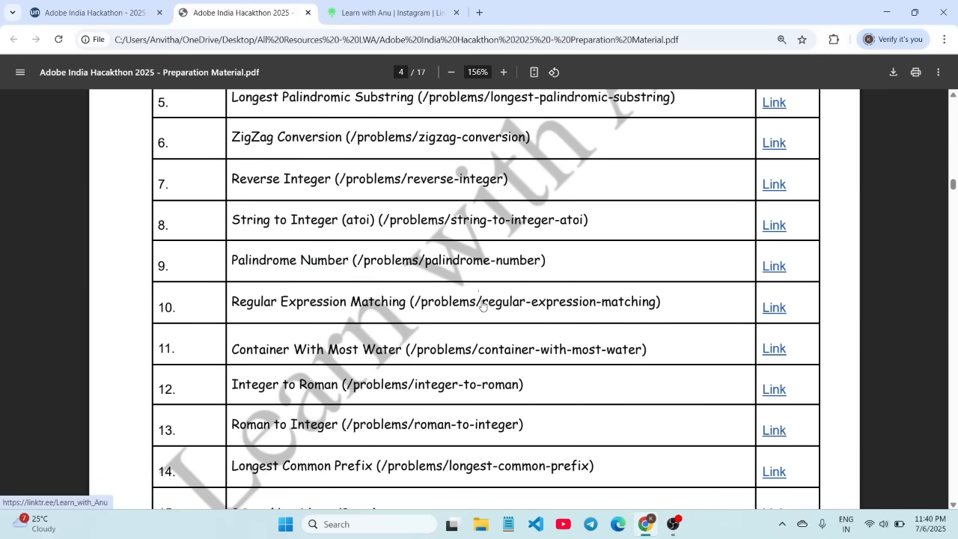
scroll(down, 3)
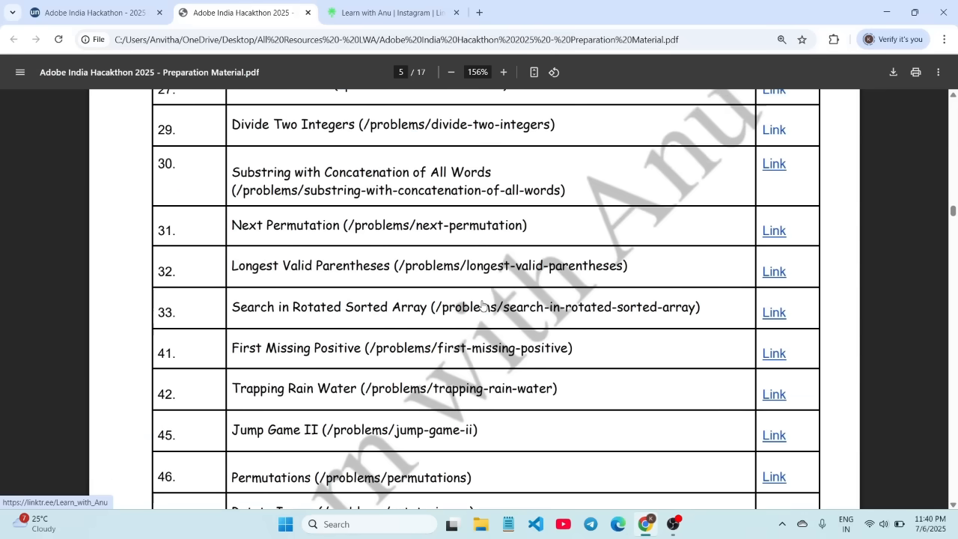
scroll(down, 3)
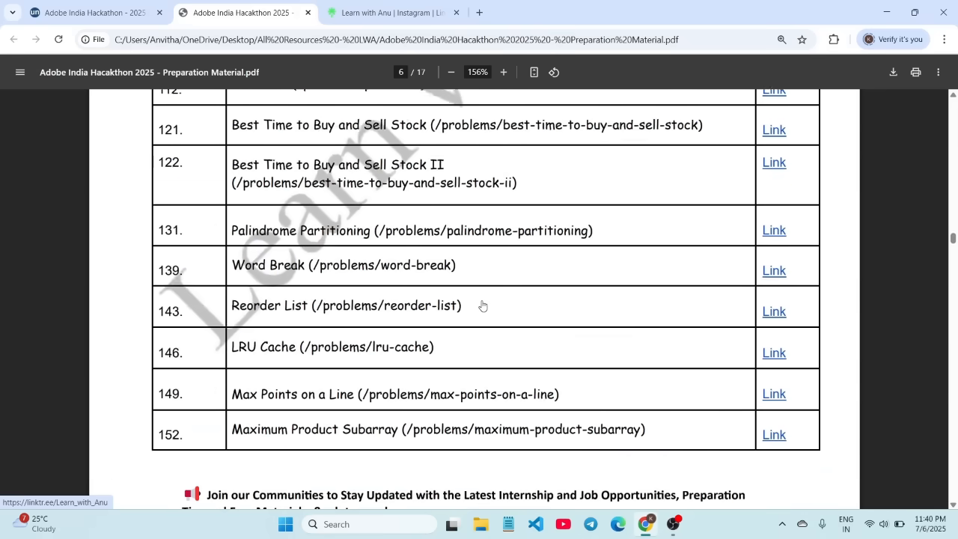
scroll(down, 3)
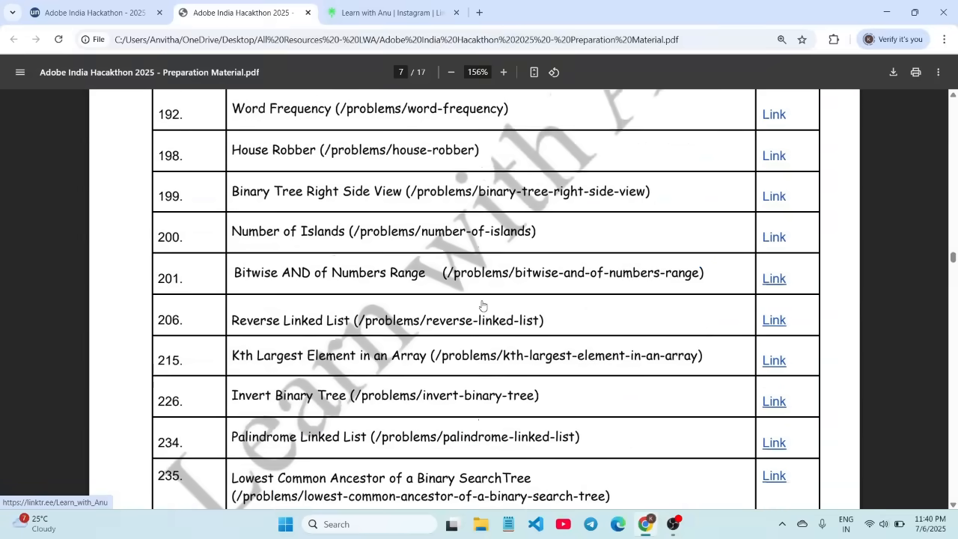
scroll(down, 3)
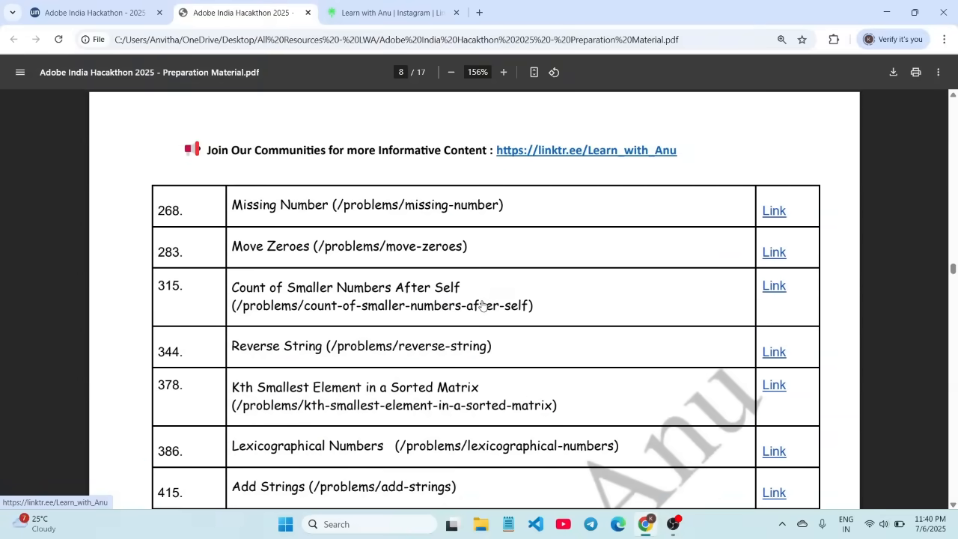
scroll(down, 3)
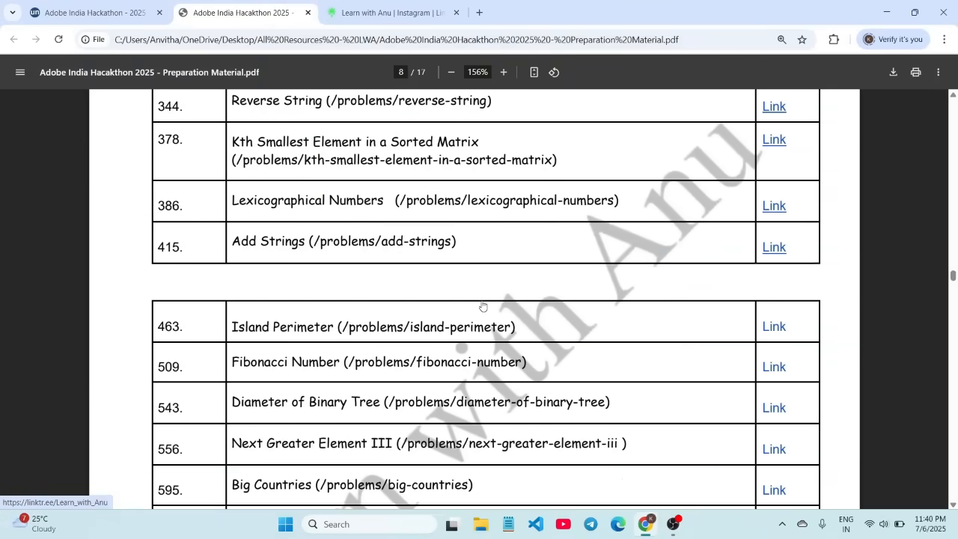
scroll(down, 3)
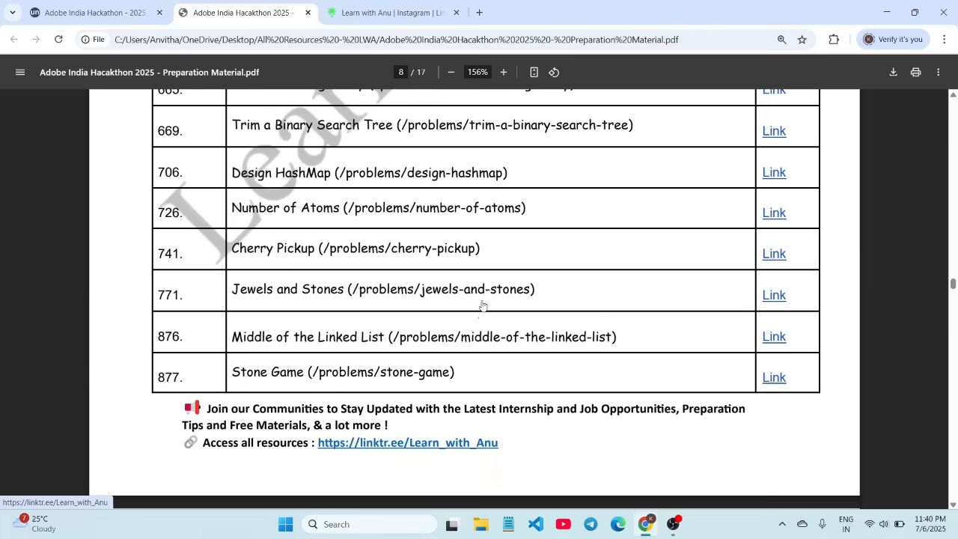
scroll(down, 3)
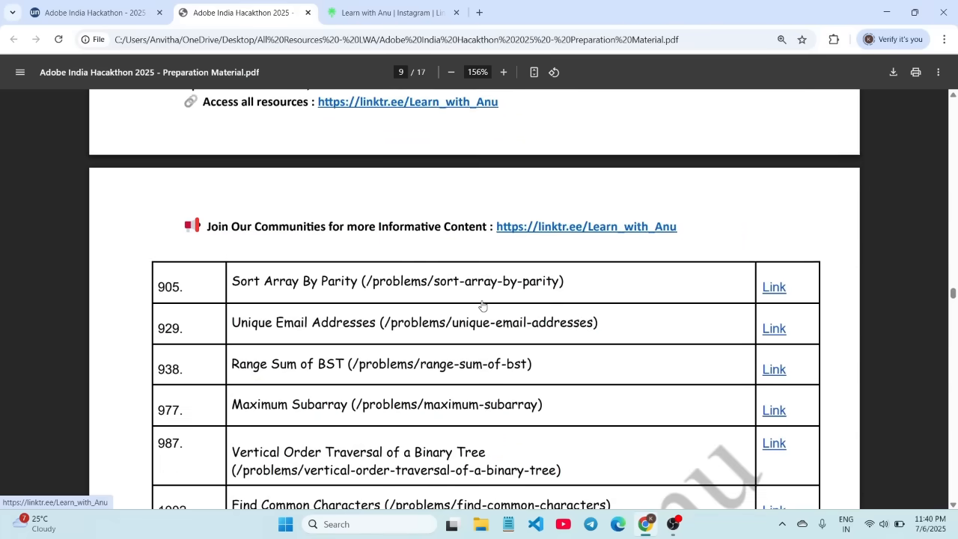
scroll(down, 3)
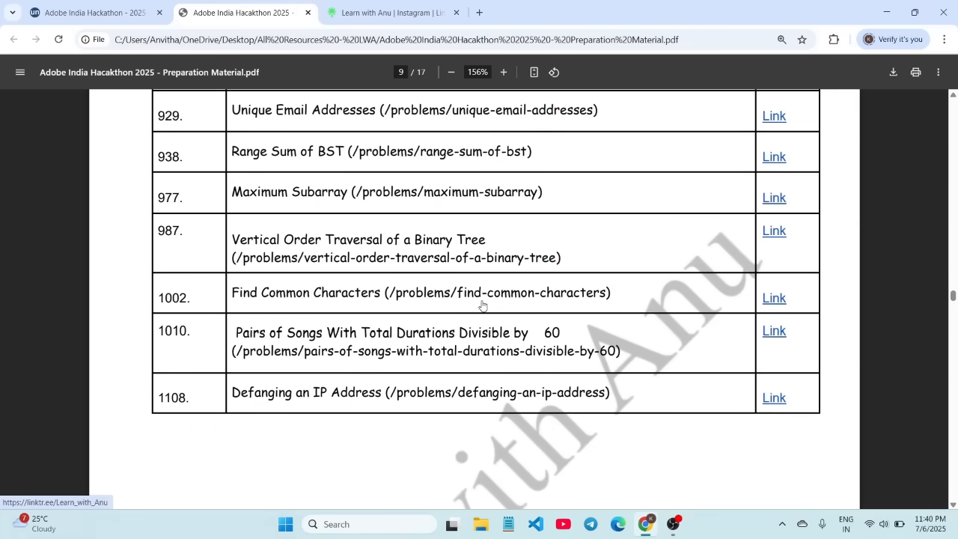
scroll(up, 3)
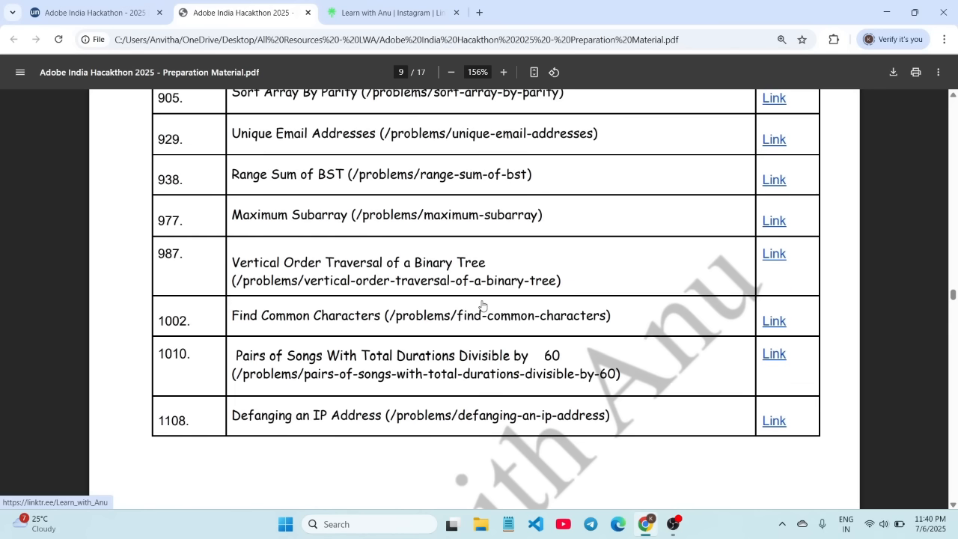
scroll(down, 3)
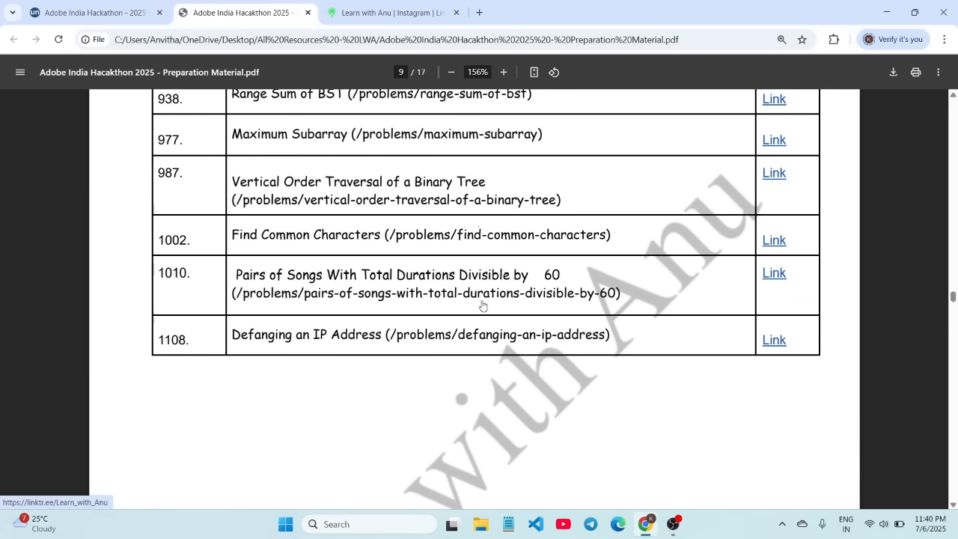
scroll(up, 3)
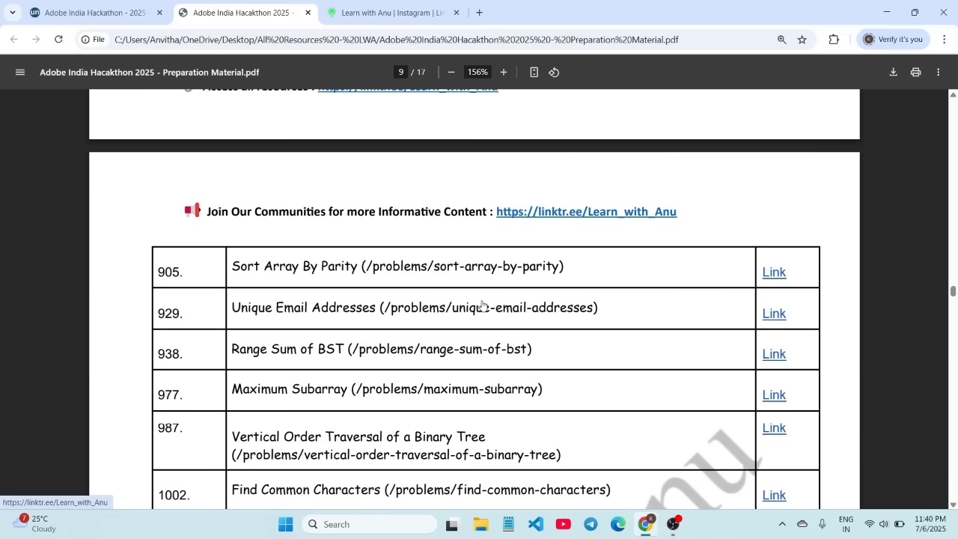
scroll(down, 3)
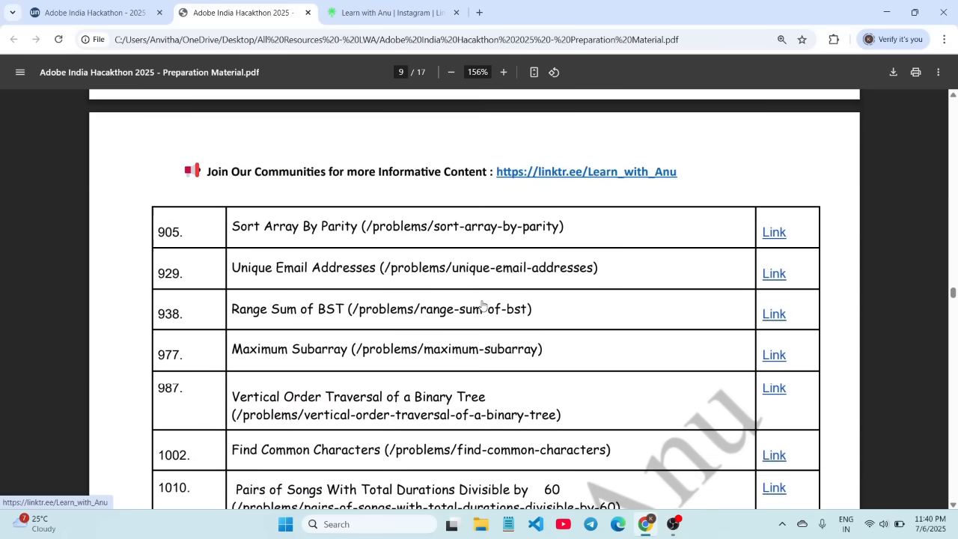
scroll(down, 3)
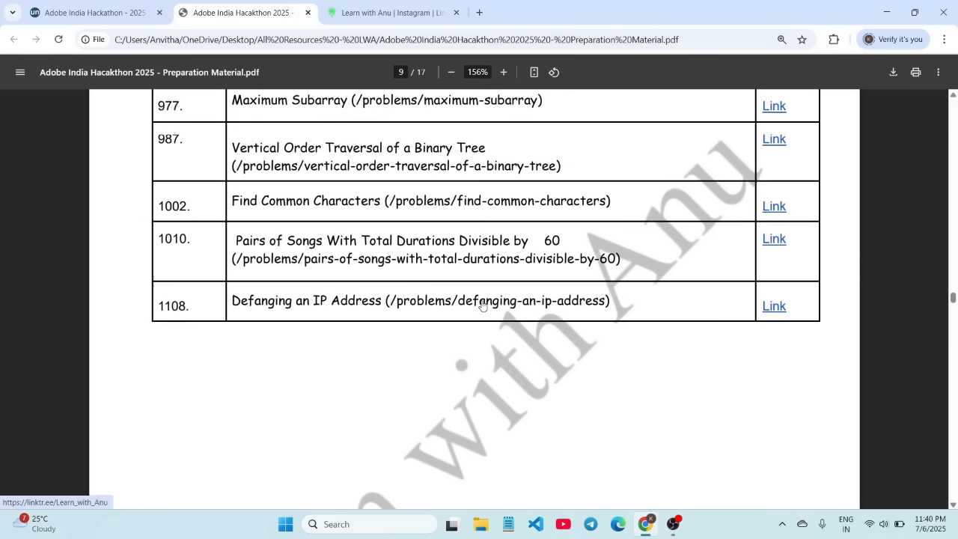
scroll(down, 3)
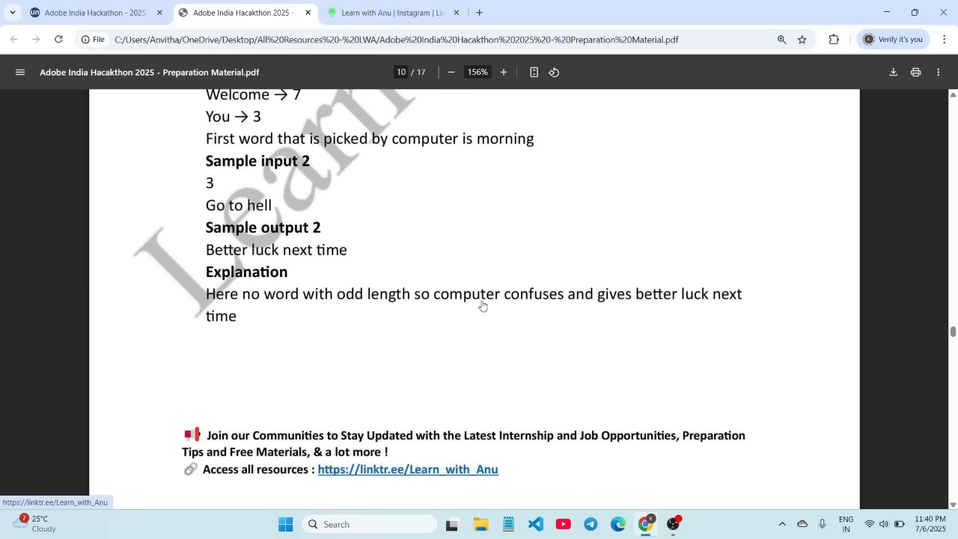
Scroll down to page 11's Question 2 'Share Holder' problem
scroll(down, 3)
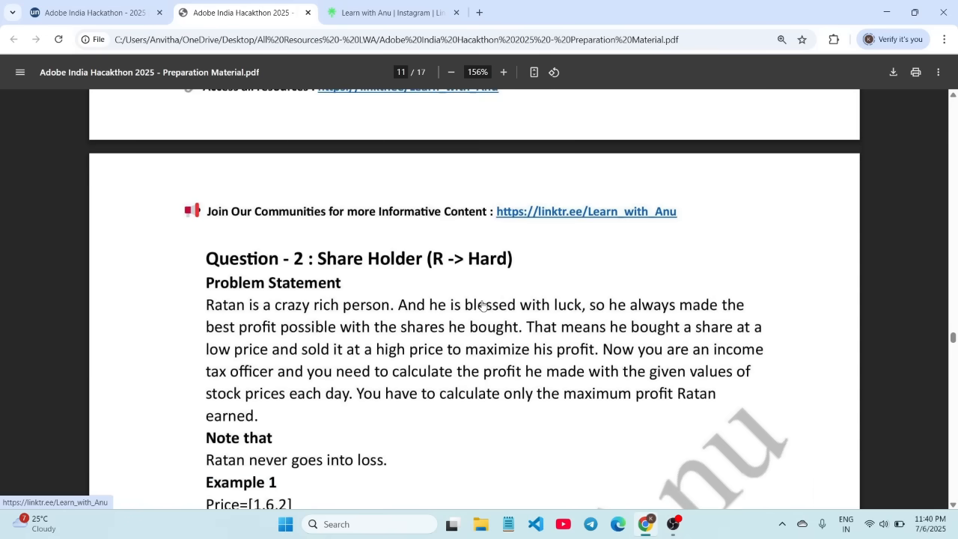
scroll(down, 3)
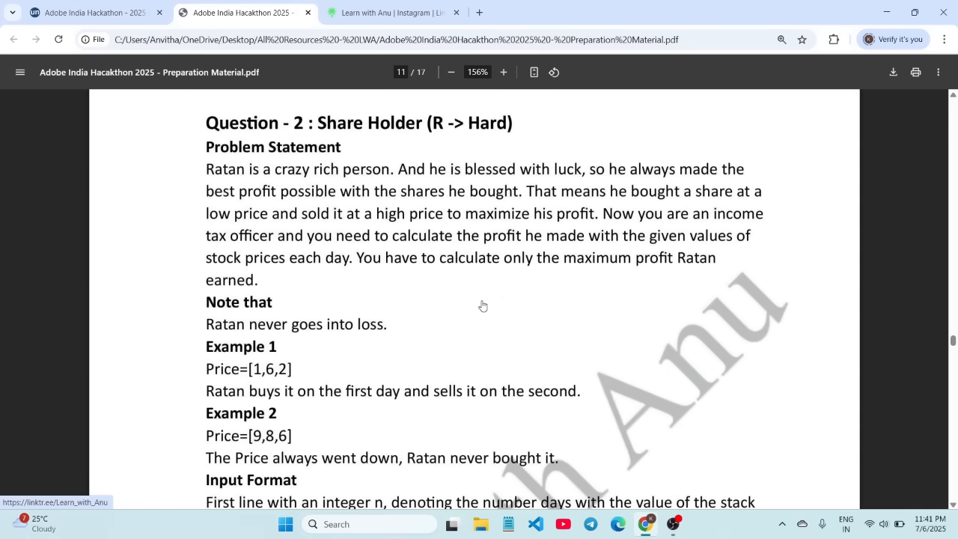
scroll(down, 3)
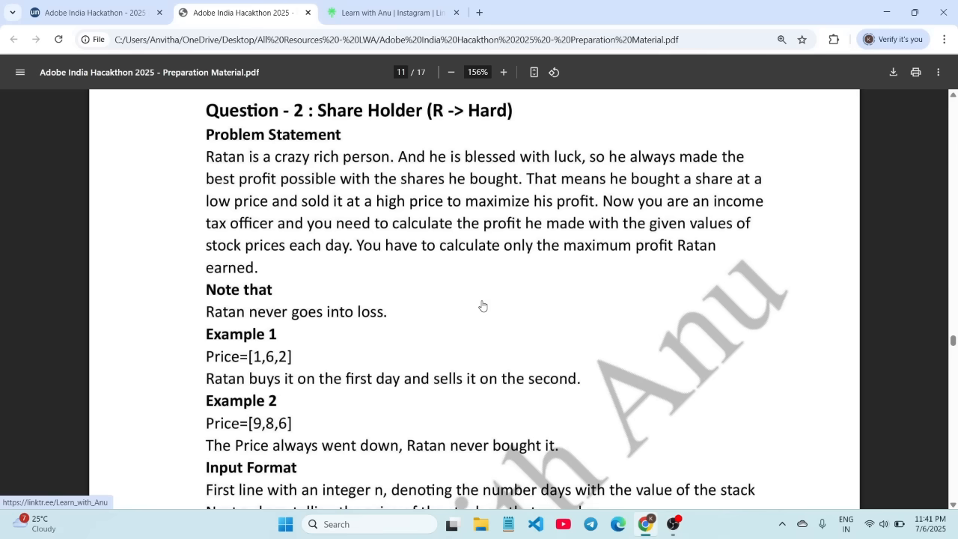
scroll(down, 3)
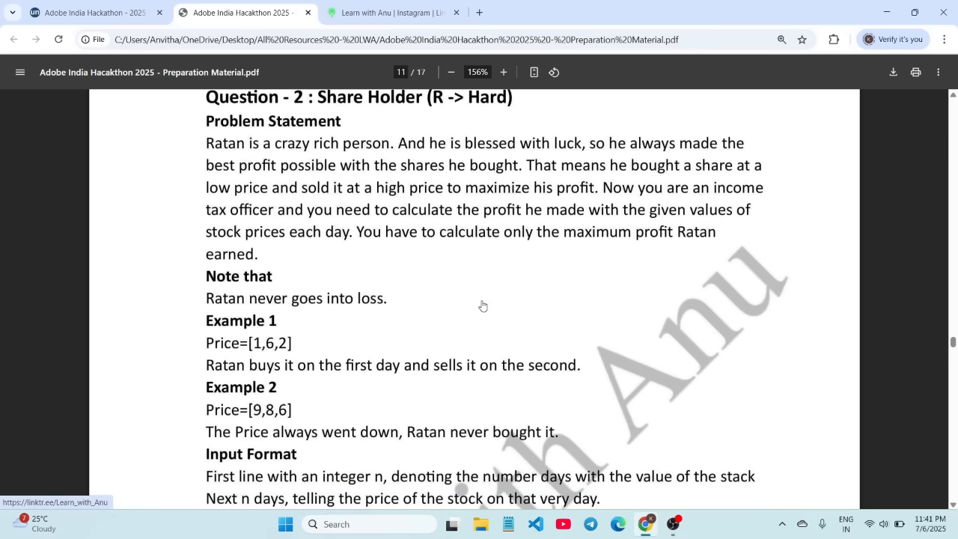
scroll(down, 3)
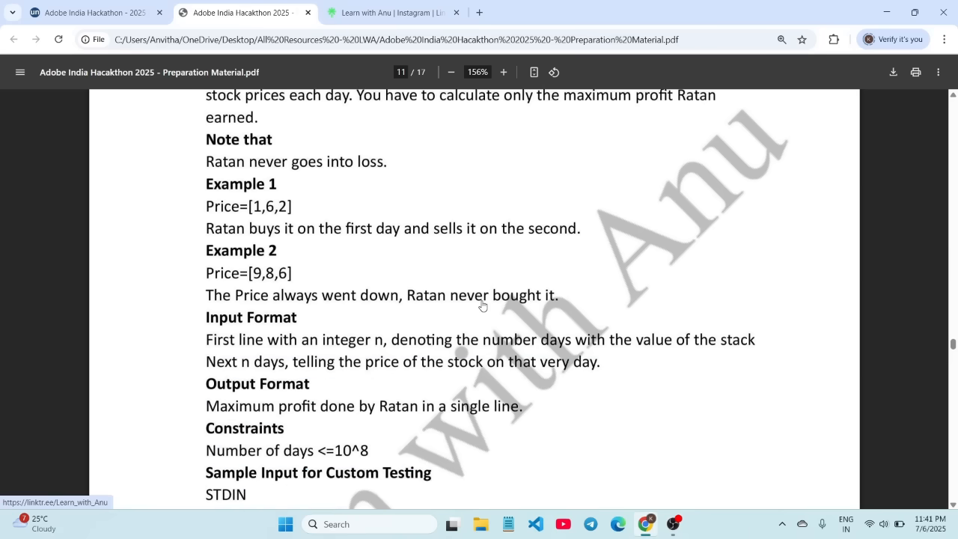
scroll(down, 3)
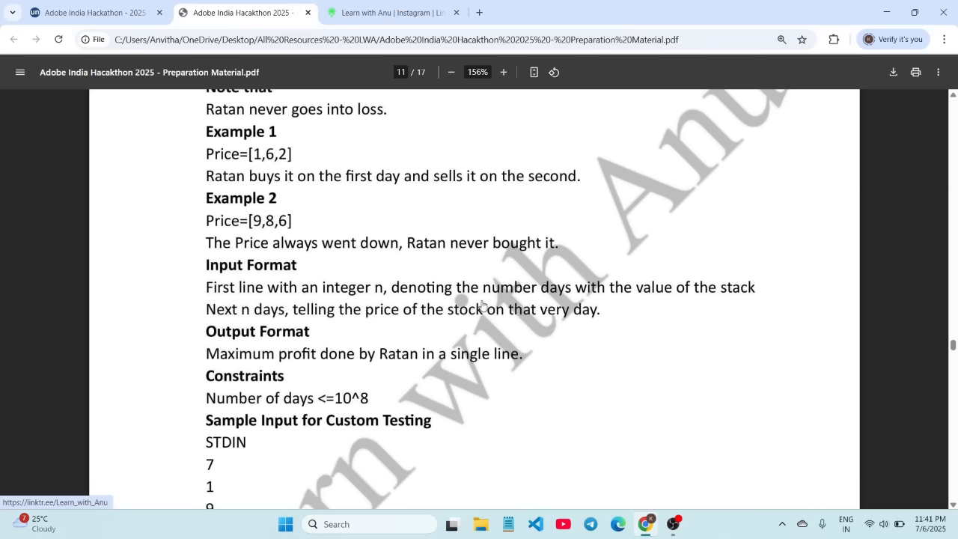
Scroll back up to page 10's Question 1 'Guess the word'
scroll(up, 3)
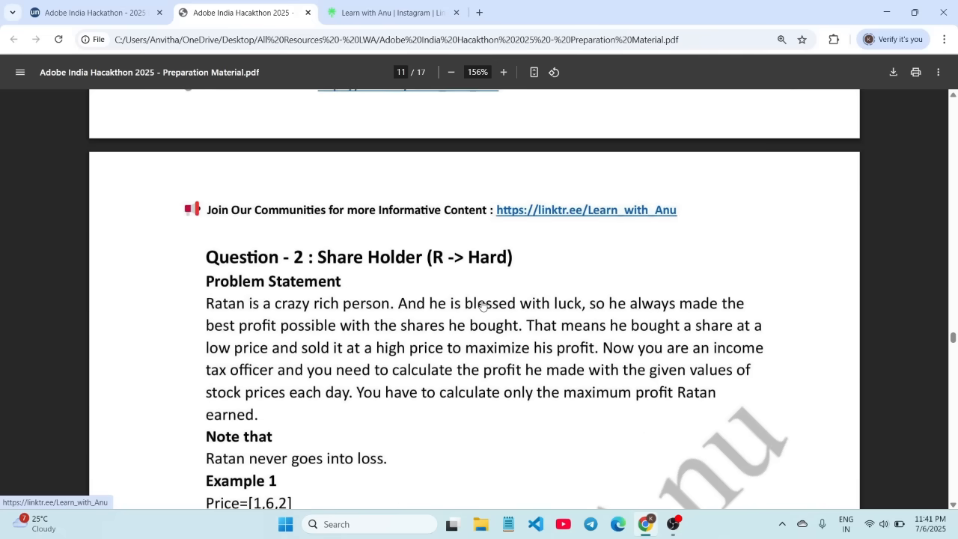
scroll(up, 3)
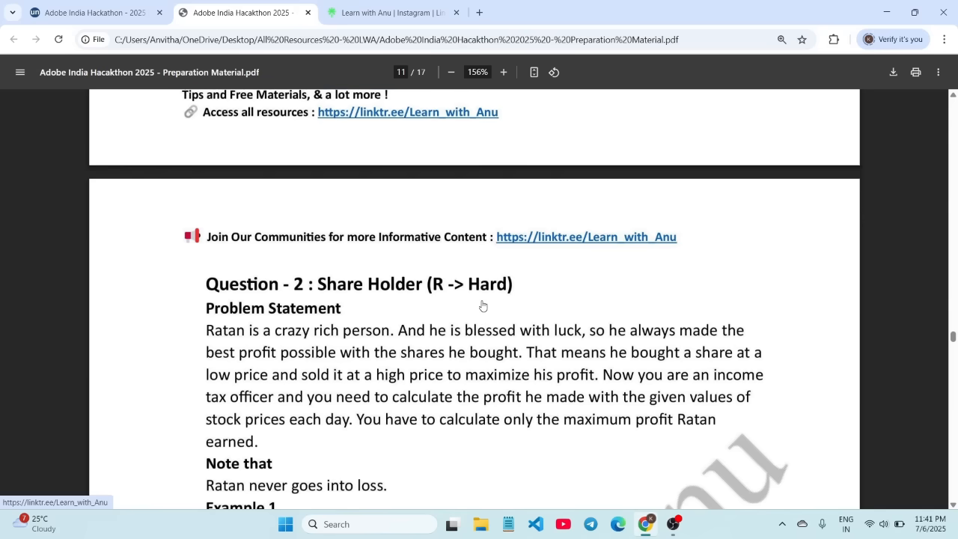
scroll(up, 3)
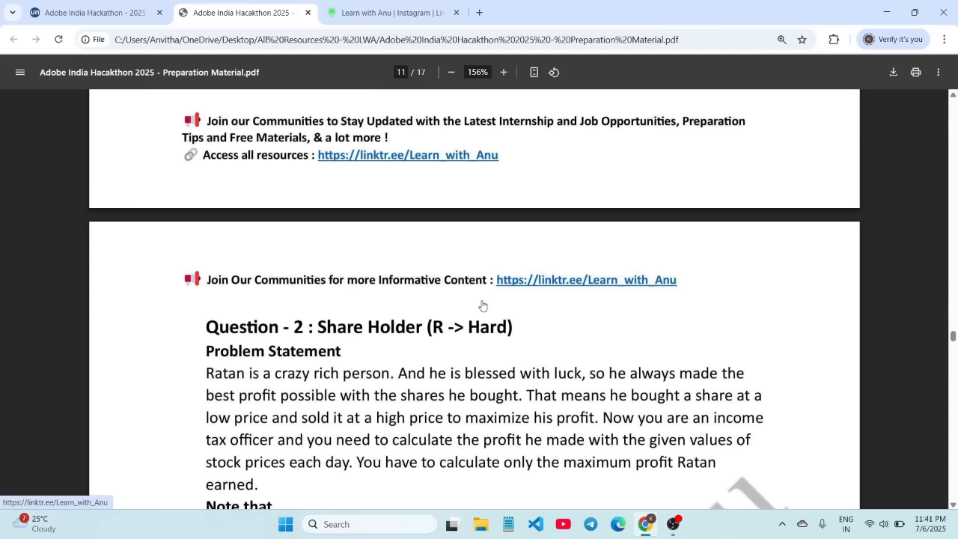
scroll(down, 3)
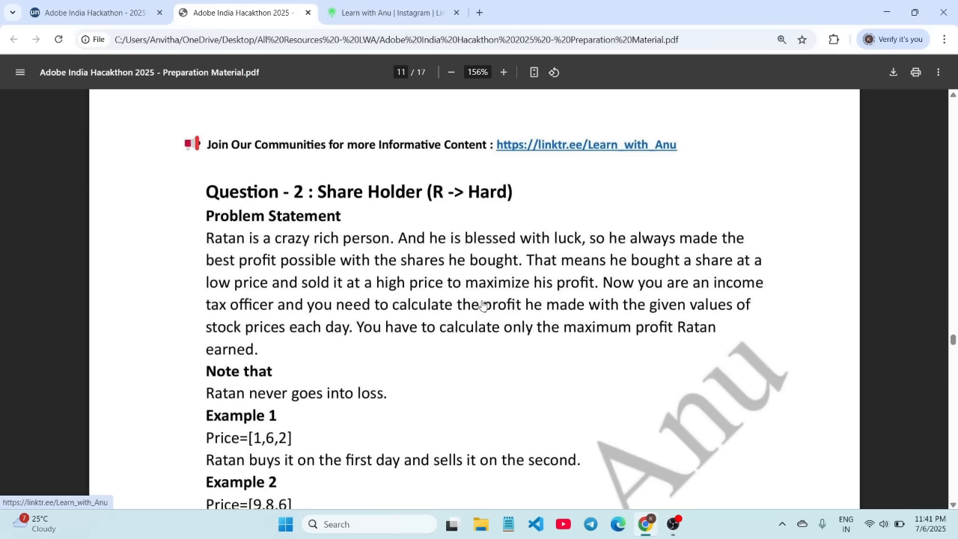
scroll(down, 3)
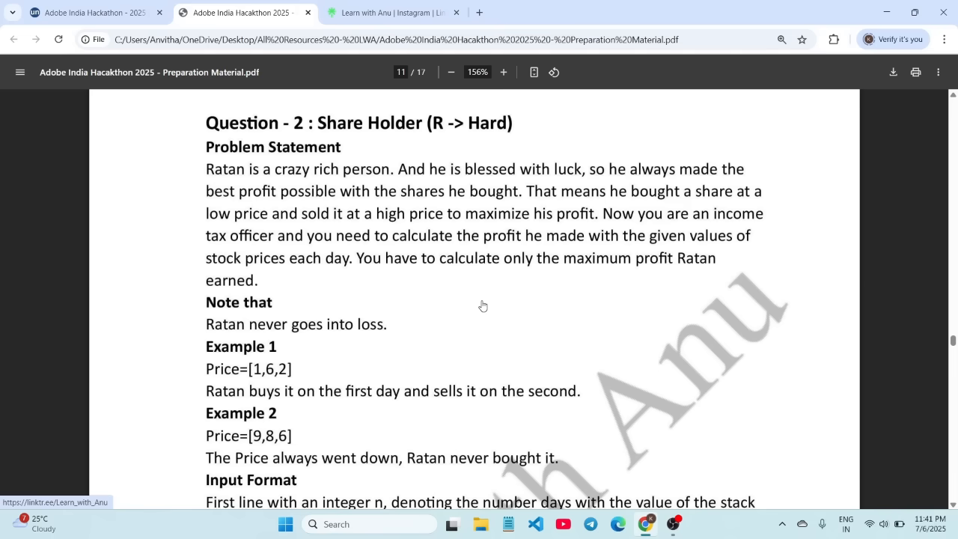
scroll(up, 3)
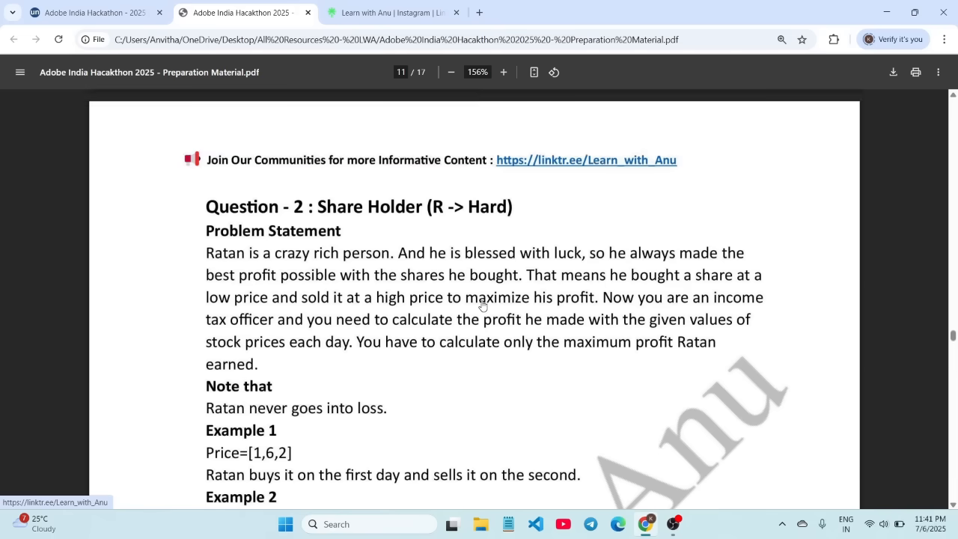
scroll(up, 3)
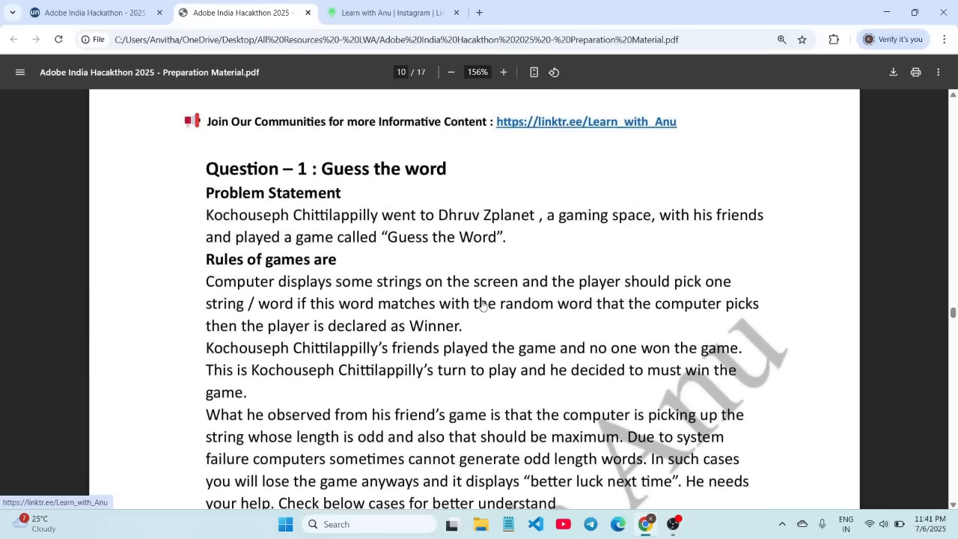
Scroll back to page 8's table and follow the linktr.ee/Learn_with_Anu link
scroll(up, 3)
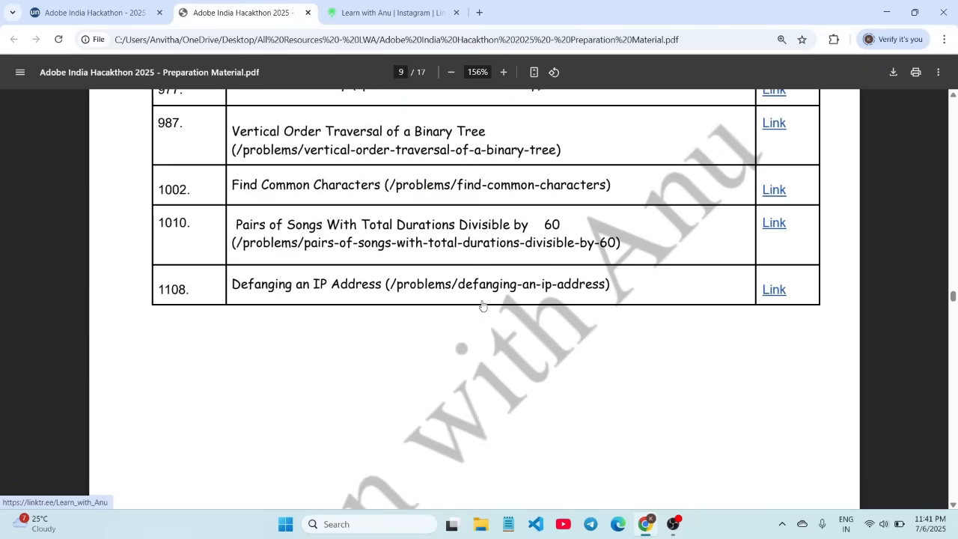
scroll(up, 3)
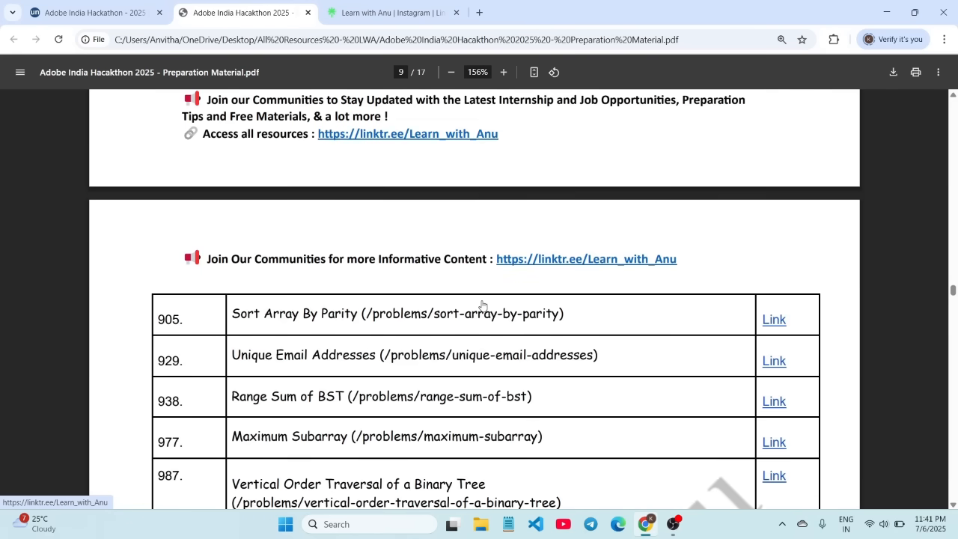
scroll(up, 3)
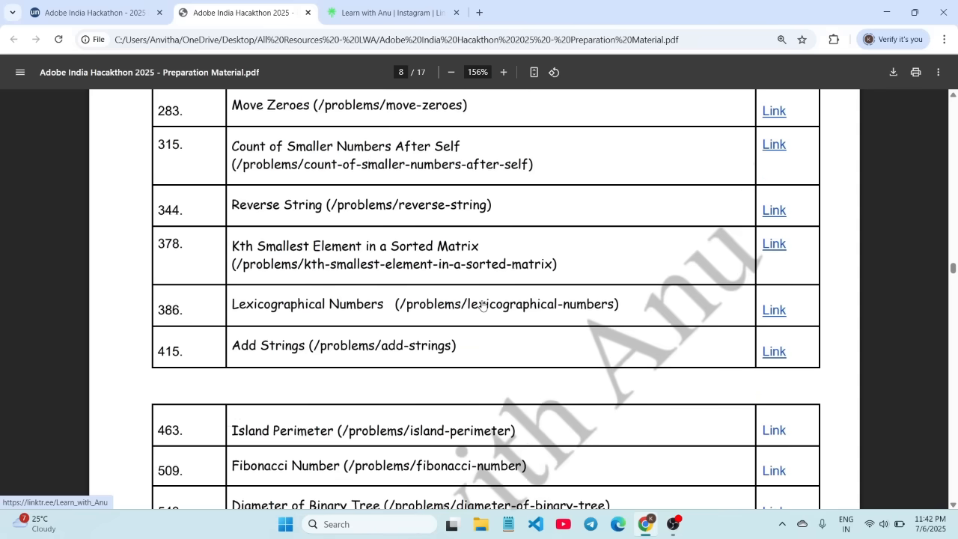
scroll(up, 3)
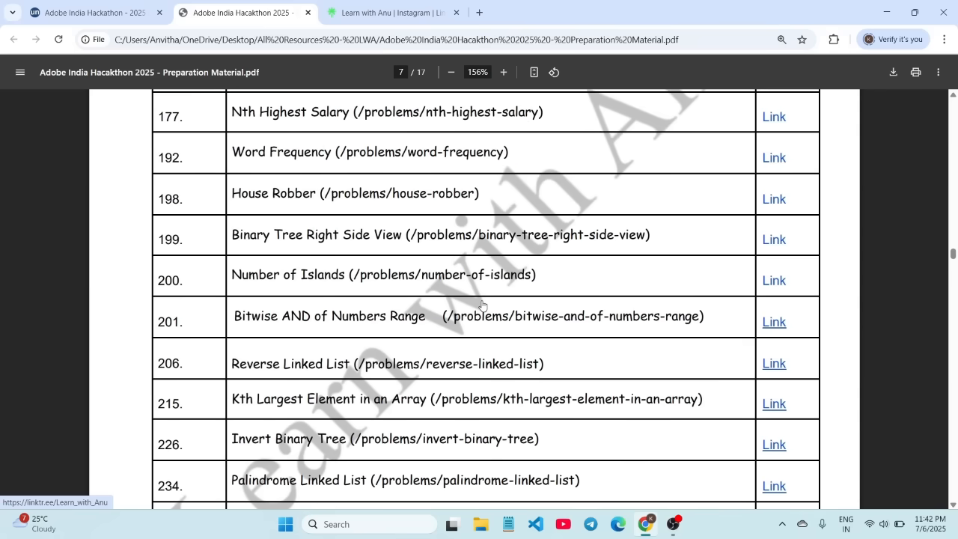
scroll(down, 3)
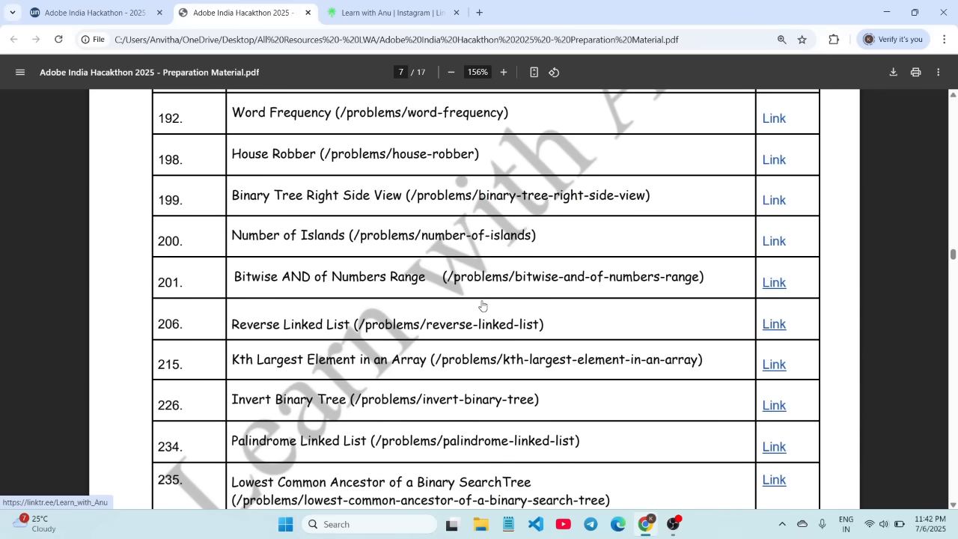
scroll(down, 3)
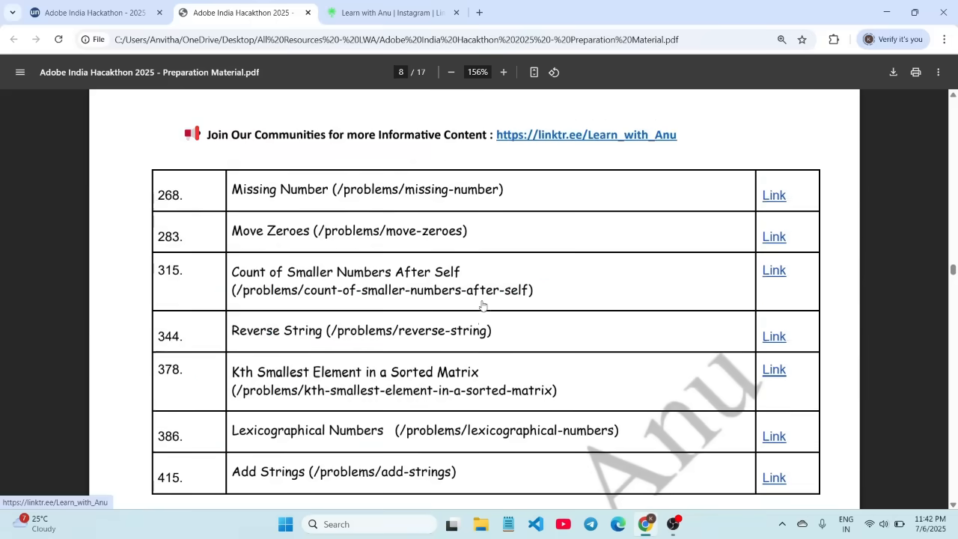
scroll(down, 3)
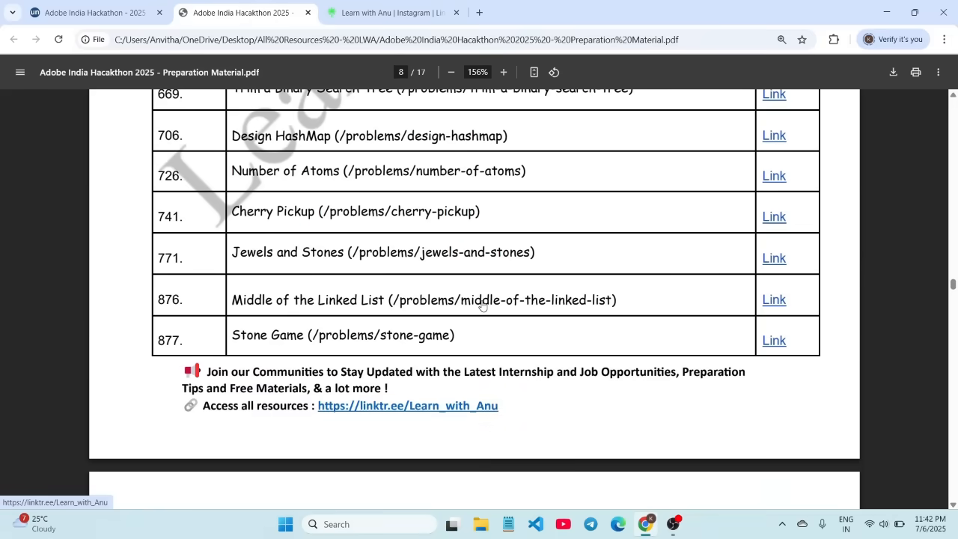
scroll(down, 3)
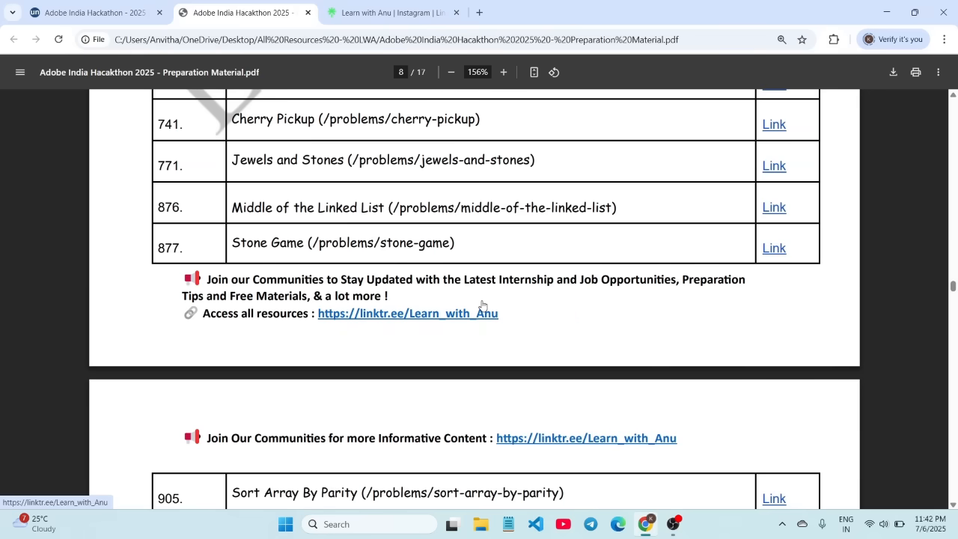
click(407, 313)
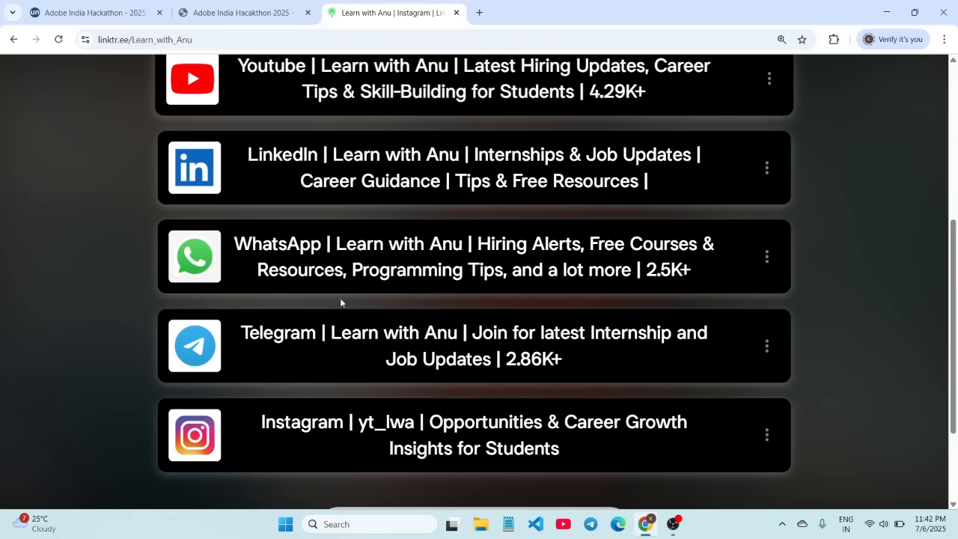